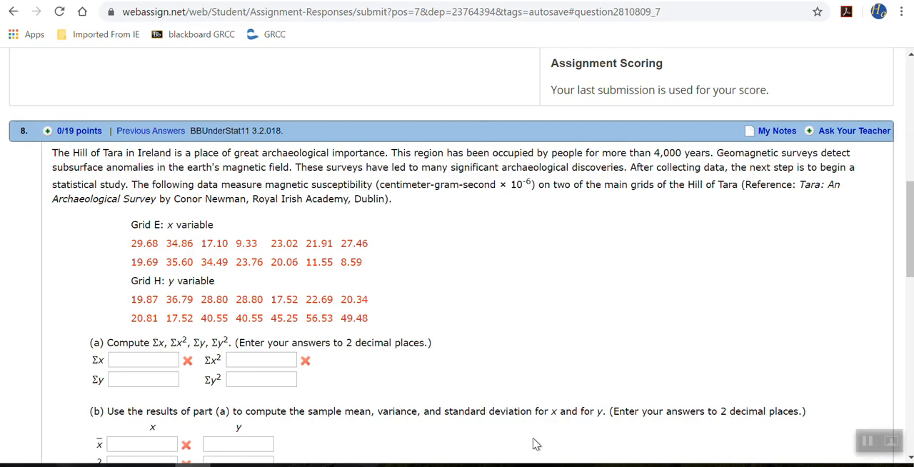
{"action": "mouse_move", "coordinate": [594, 392]}
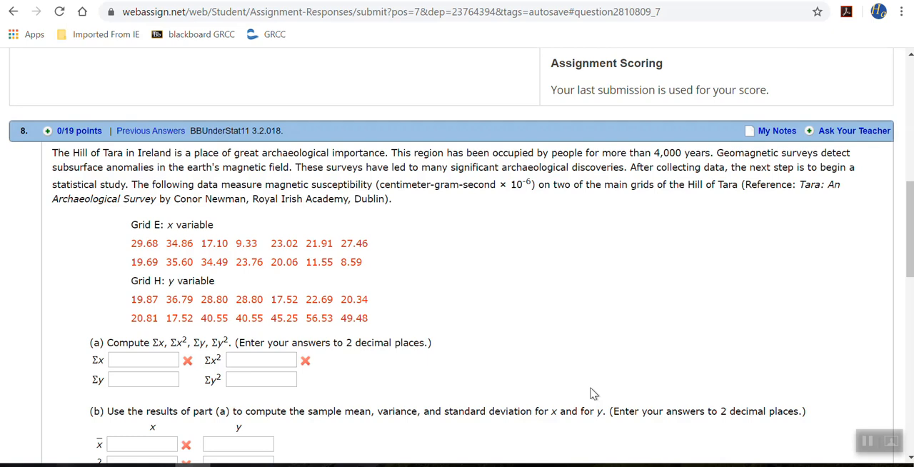
{"action": "mouse_move", "coordinate": [223, 242]}
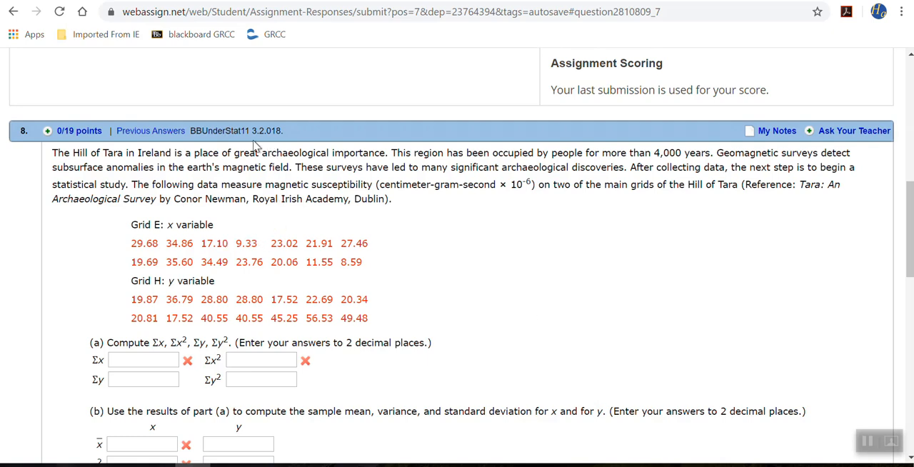
{"action": "mouse_move", "coordinate": [577, 319]}
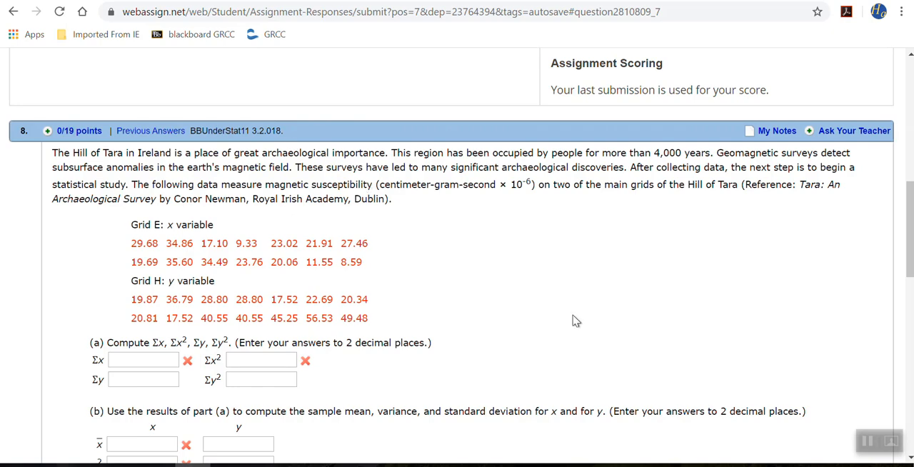
Step: Bring up the STAT menu with its EDIT/CALC/TESTS list options
{"action": "scroll", "scroll_direction": "down", "scroll_amount": 3}
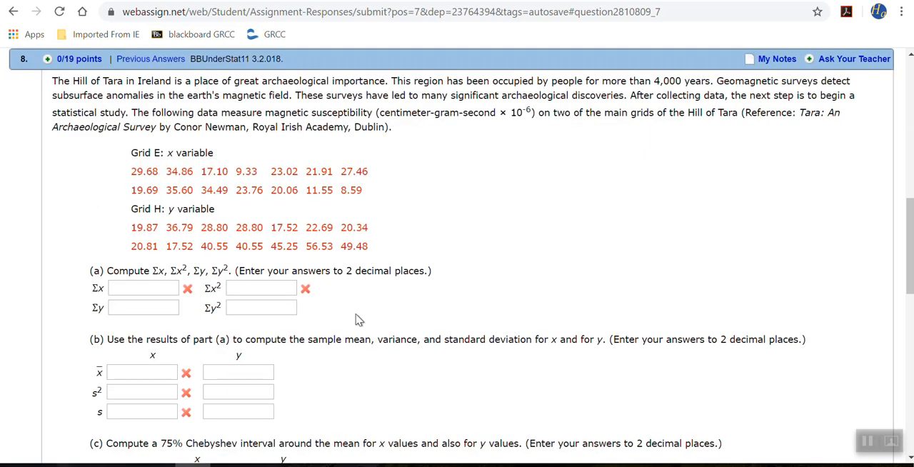
{"action": "mouse_move", "coordinate": [182, 275]}
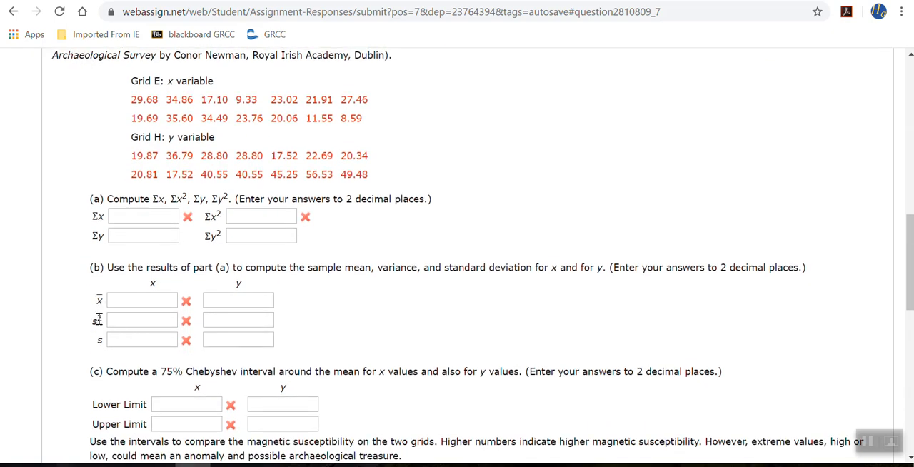
{"action": "mouse_move", "coordinate": [103, 339]}
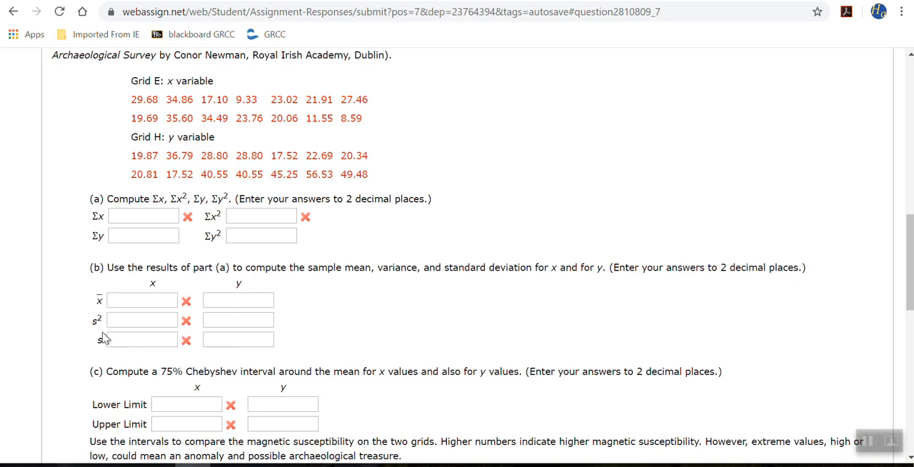
{"action": "scroll", "scroll_direction": "up", "scroll_amount": 3}
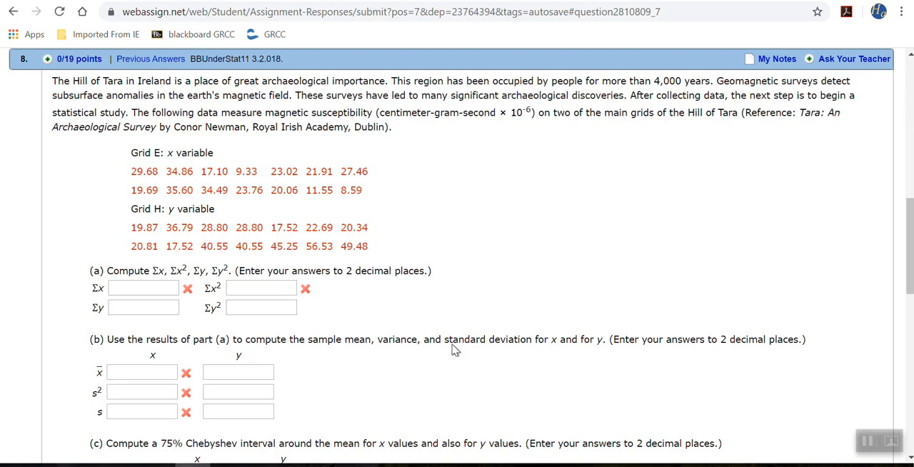
{"action": "scroll", "scroll_direction": "down", "scroll_amount": 3}
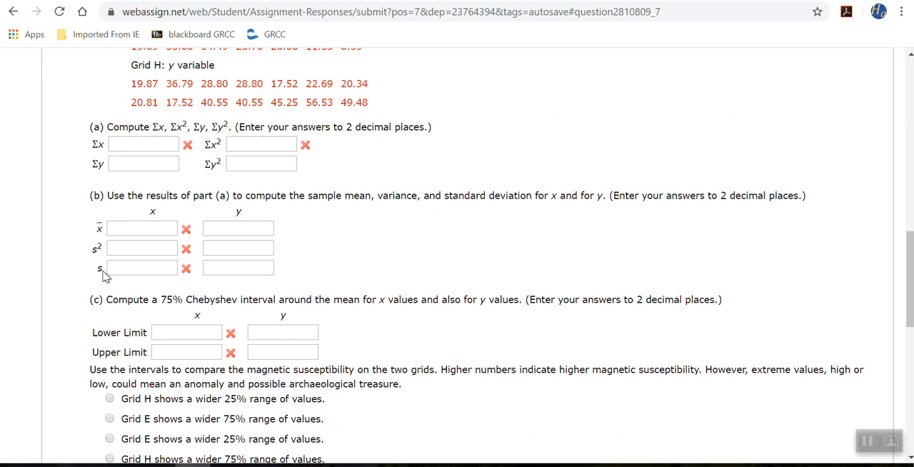
{"action": "mouse_move", "coordinate": [108, 285]}
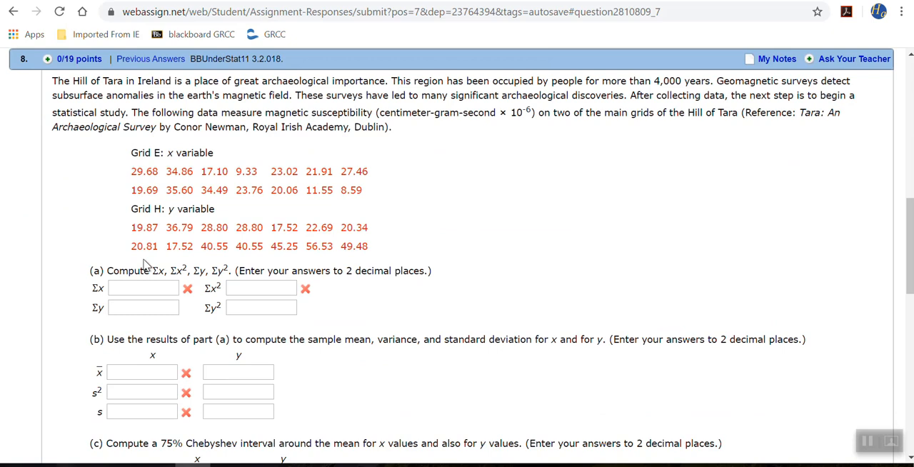
{"action": "mouse_move", "coordinate": [147, 262]}
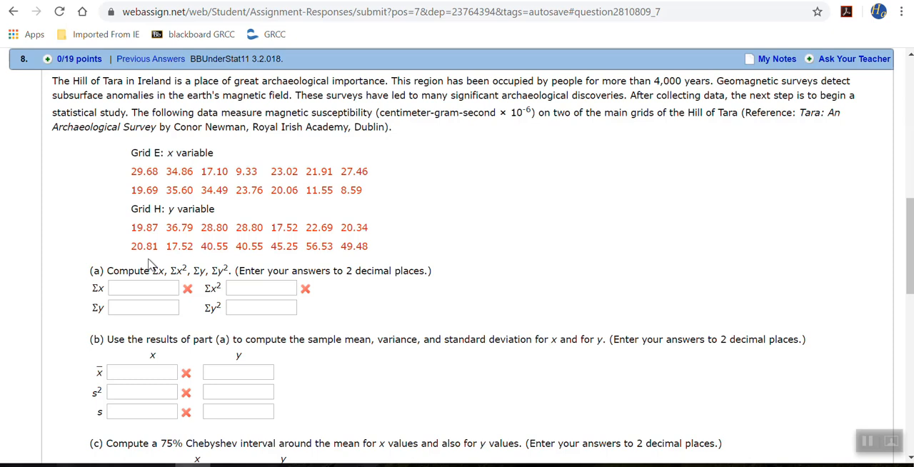
{"action": "mouse_move", "coordinate": [418, 251]}
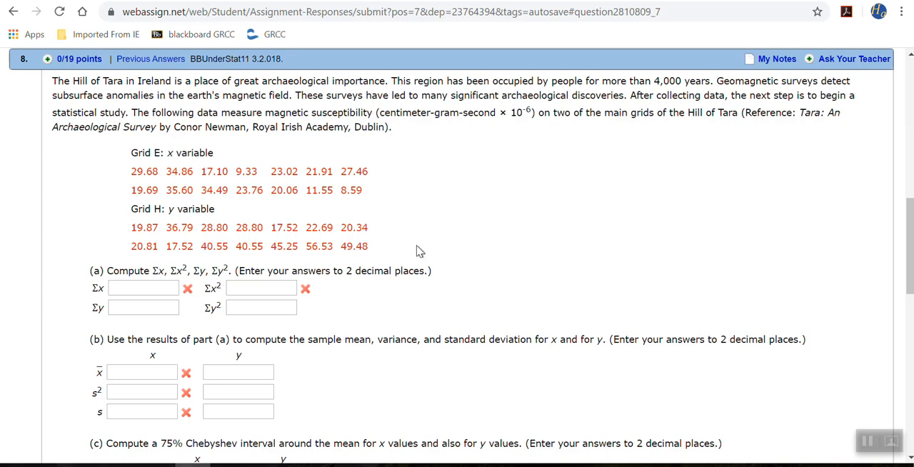
{"action": "mouse_move", "coordinate": [549, 400]}
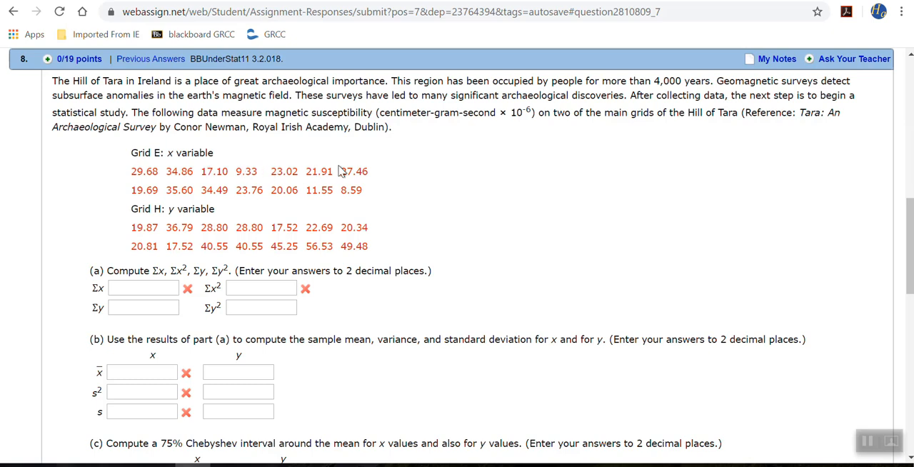
{"action": "mouse_move", "coordinate": [150, 187]}
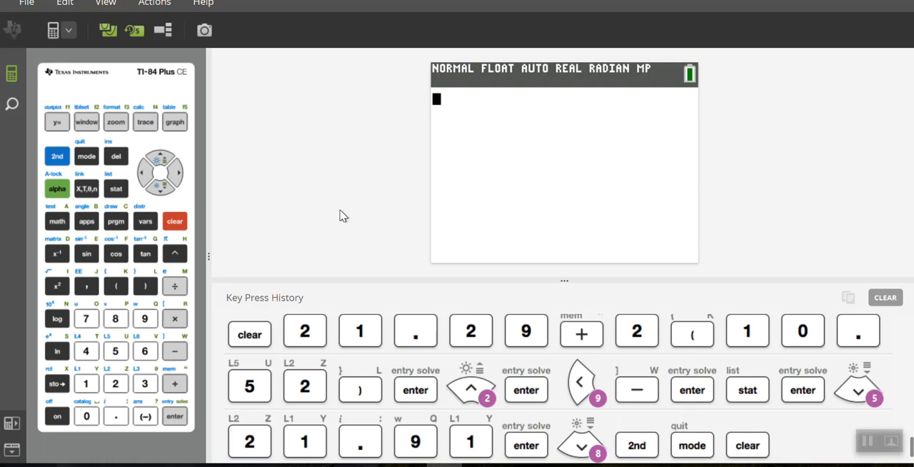
{"action": "mouse_move", "coordinate": [500, 95]}
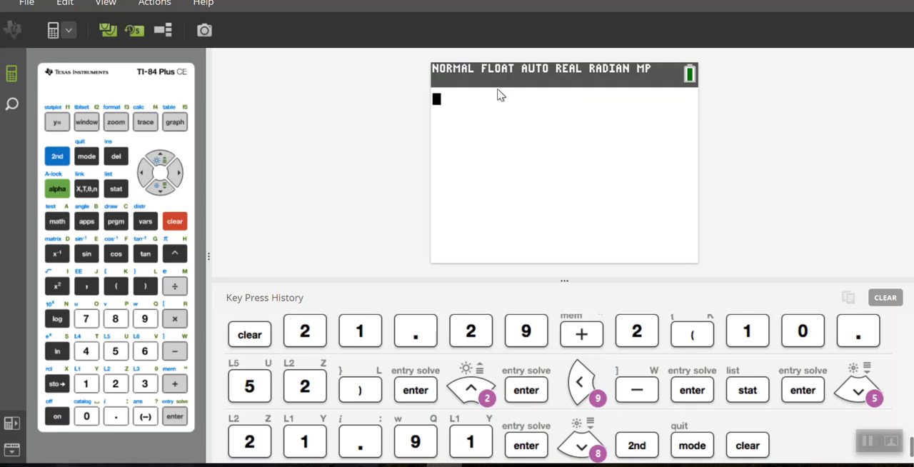
{"action": "mouse_move", "coordinate": [605, 85]}
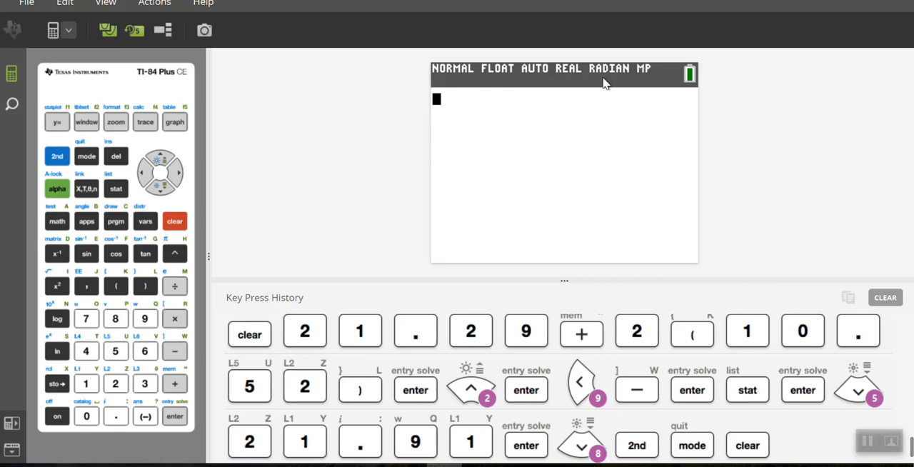
{"action": "mouse_move", "coordinate": [57, 417]}
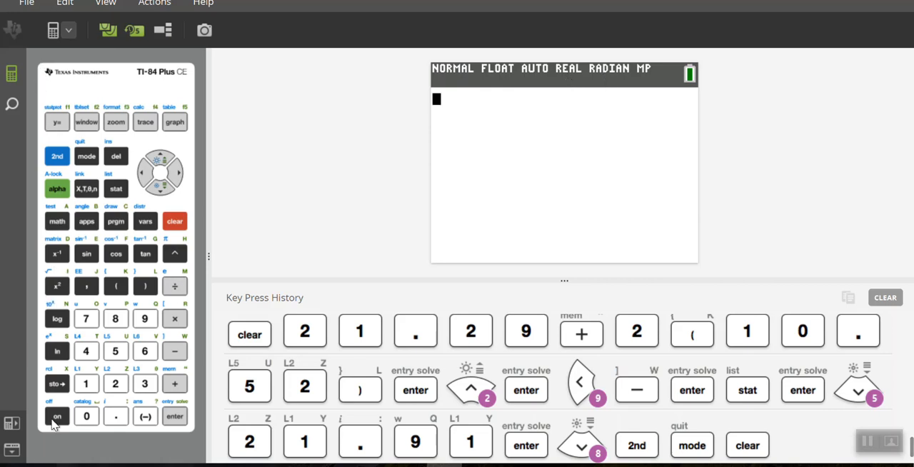
{"action": "mouse_move", "coordinate": [183, 460]}
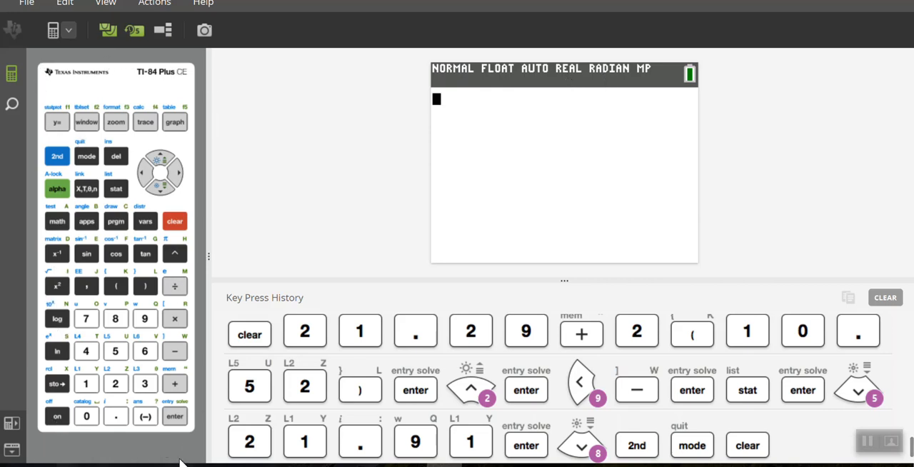
{"action": "mouse_move", "coordinate": [280, 265]}
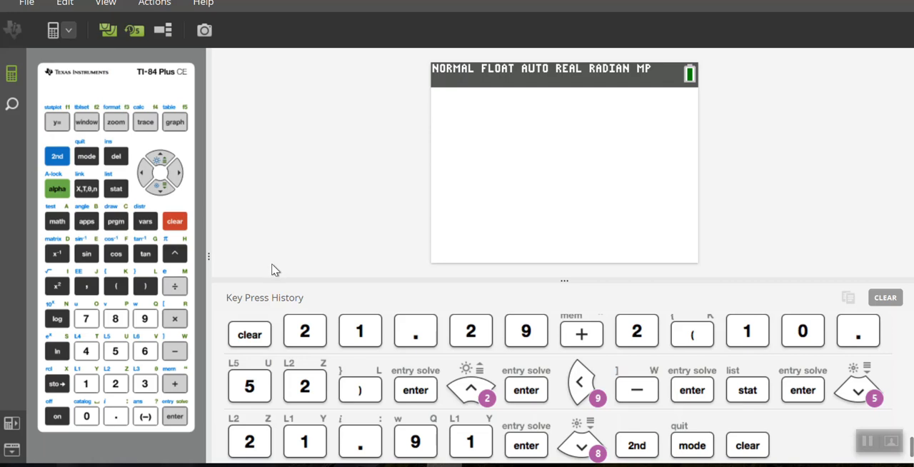
{"action": "mouse_move", "coordinate": [217, 268]}
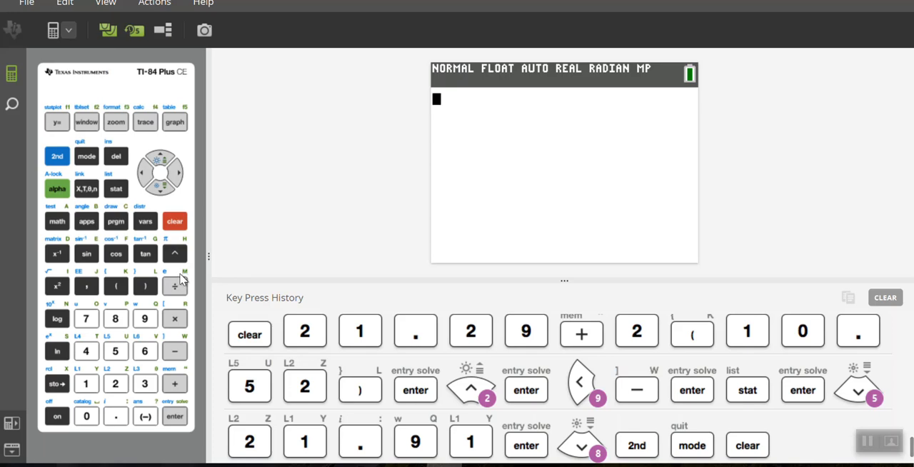
{"action": "mouse_move", "coordinate": [115, 194]}
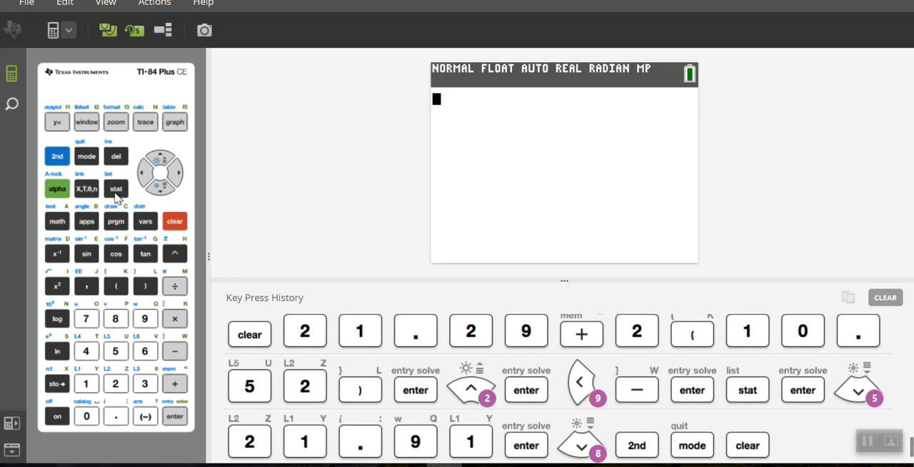
{"action": "left_click", "coordinate": [114, 188]}
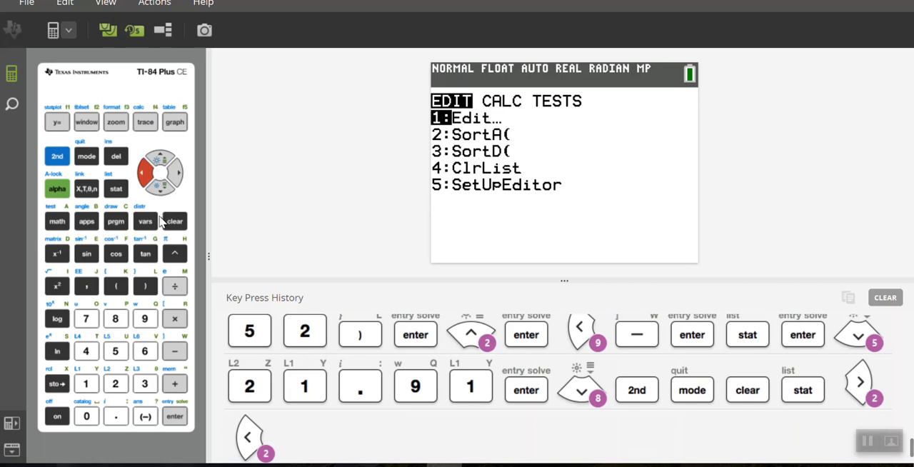
{"action": "mouse_move", "coordinate": [149, 229]}
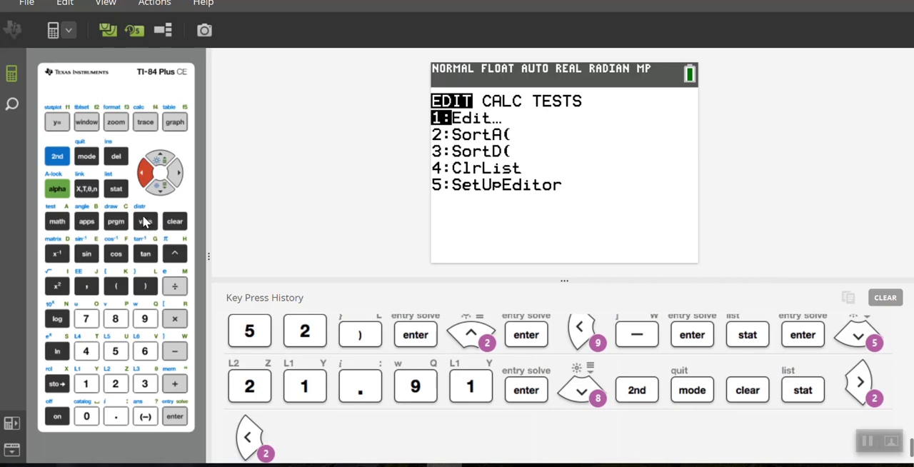
{"action": "mouse_move", "coordinate": [143, 214]}
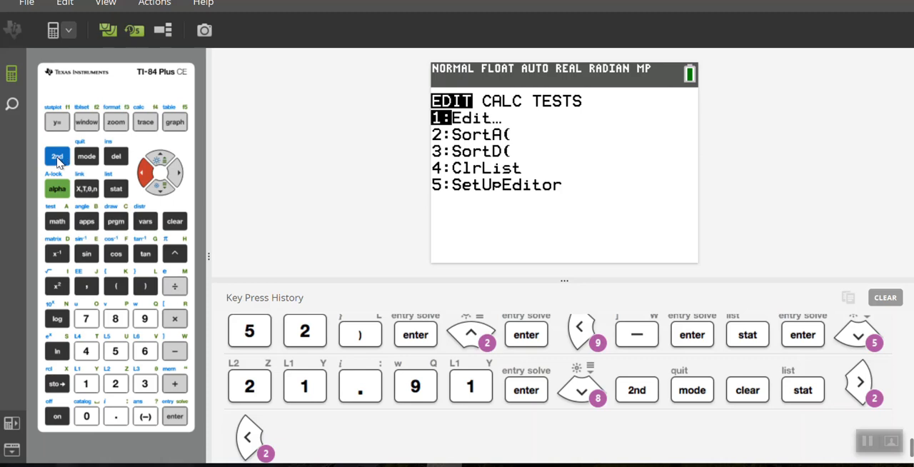
Step: Switch to 2nd functions and show the DISTR menu with normalpdf and normalcdf
{"action": "left_click", "coordinate": [57, 157]}
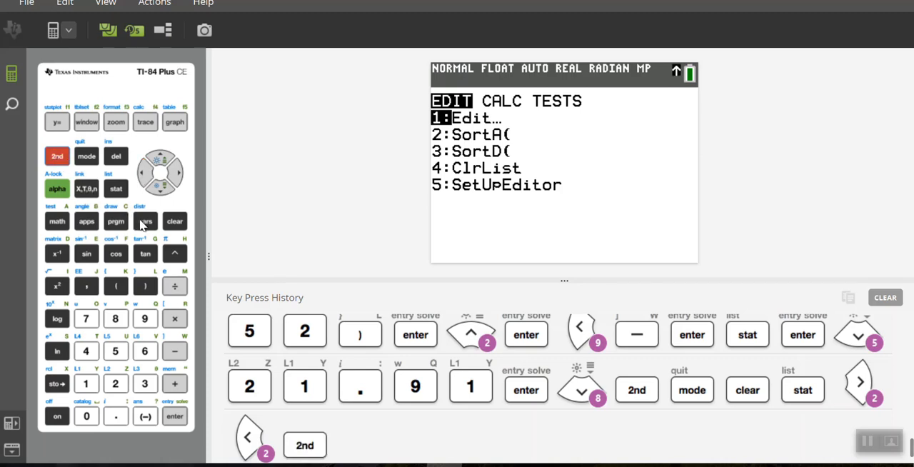
{"action": "mouse_move", "coordinate": [138, 211]}
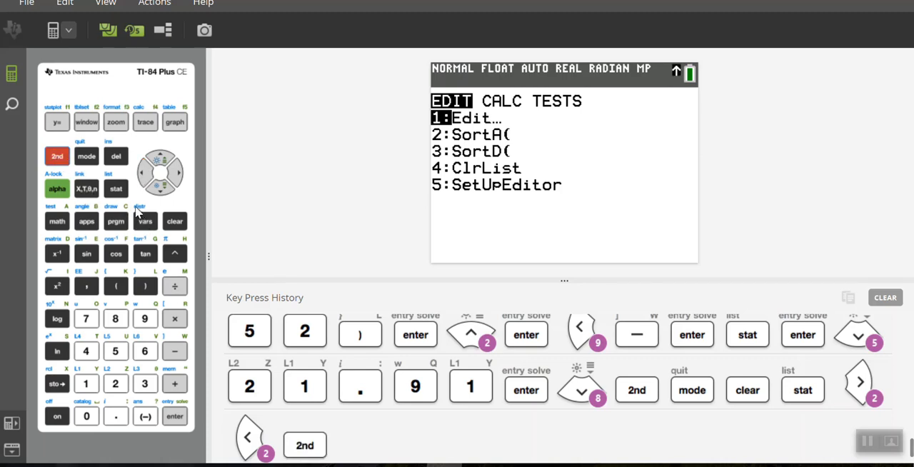
{"action": "mouse_move", "coordinate": [146, 222]}
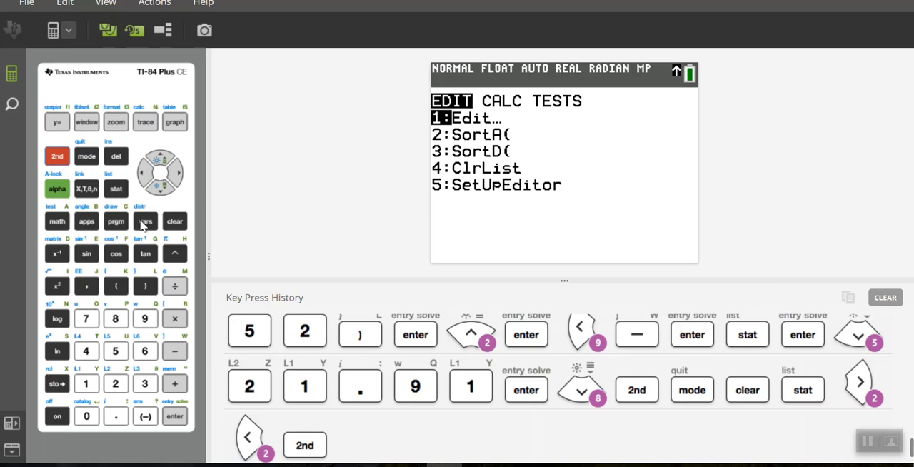
{"action": "left_click", "coordinate": [145, 220]}
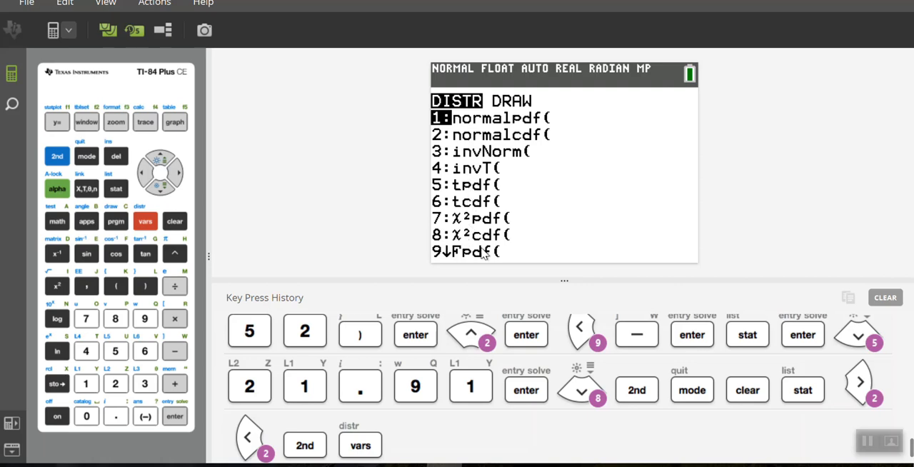
{"action": "mouse_move", "coordinate": [280, 214]}
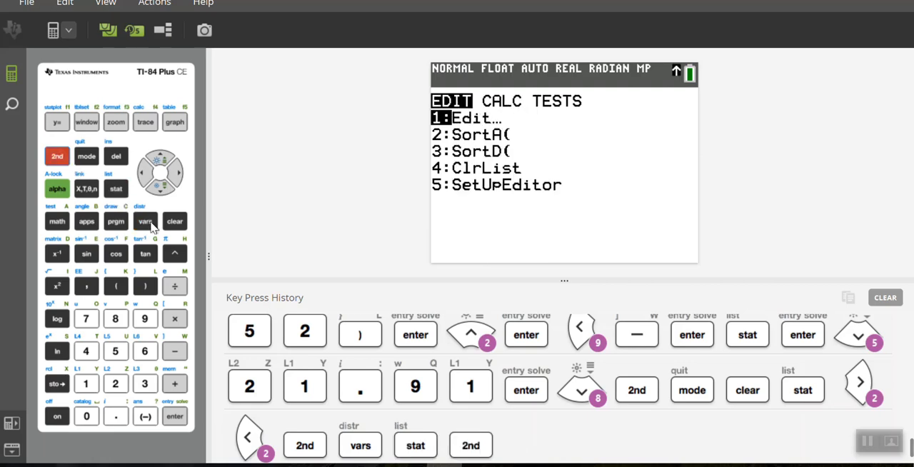
{"action": "left_click", "coordinate": [146, 220]}
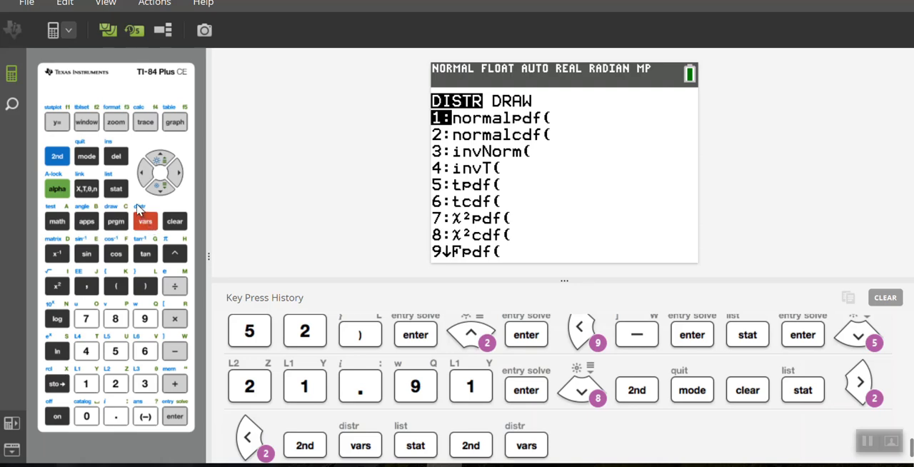
{"action": "mouse_move", "coordinate": [124, 194]}
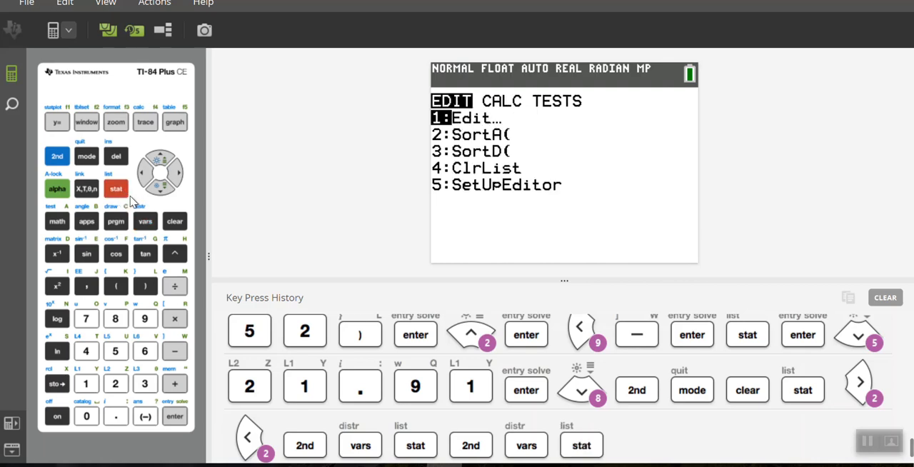
{"action": "mouse_move", "coordinate": [465, 131]}
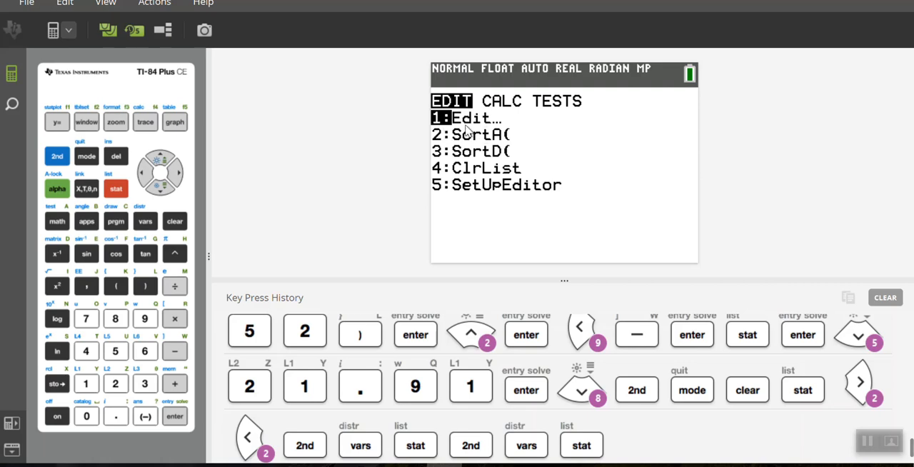
{"action": "mouse_move", "coordinate": [451, 134]}
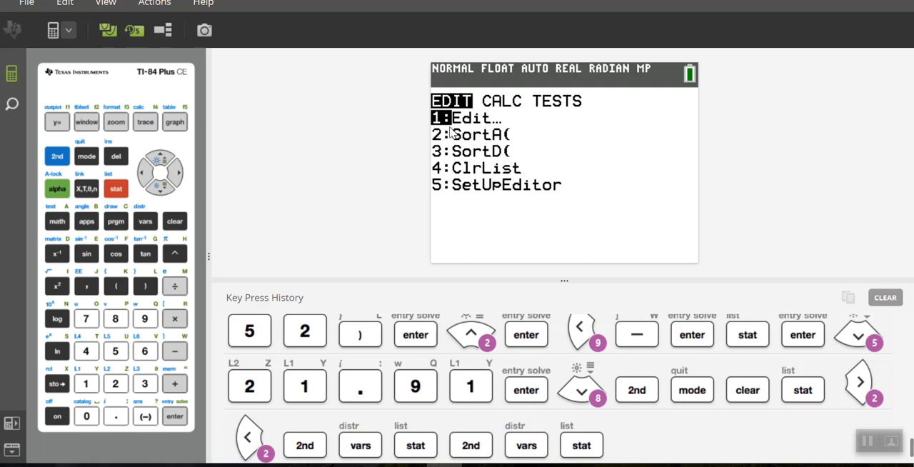
{"action": "mouse_move", "coordinate": [57, 351]}
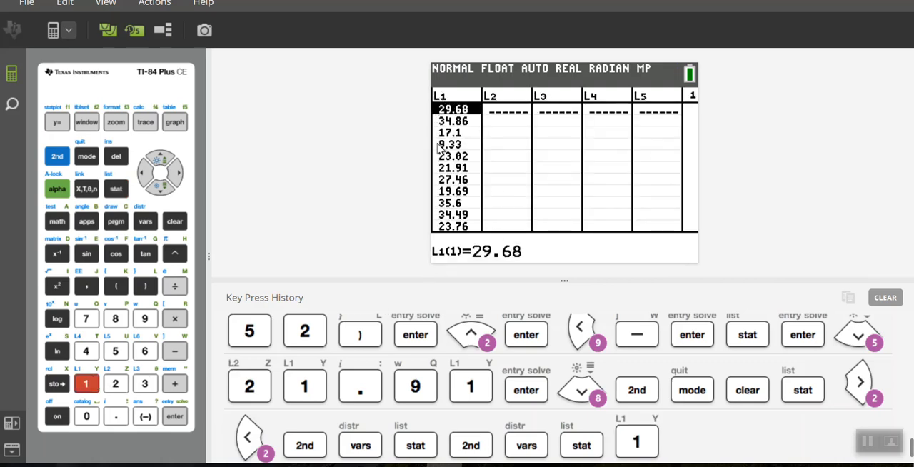
{"action": "mouse_move", "coordinate": [443, 145]}
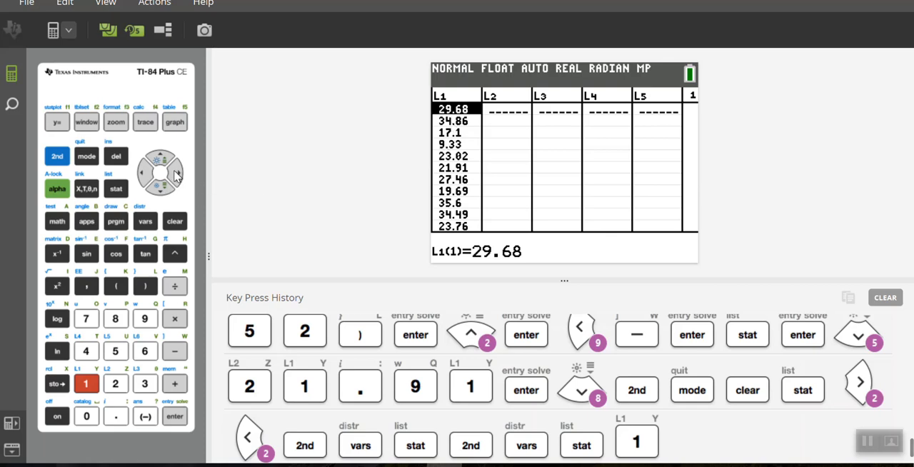
Step: Enter 29.68, 34.86, 17.1, 23.02 into L3, fixing the mistyped 7.1 to 17.1
{"action": "left_click", "coordinate": [175, 174]}
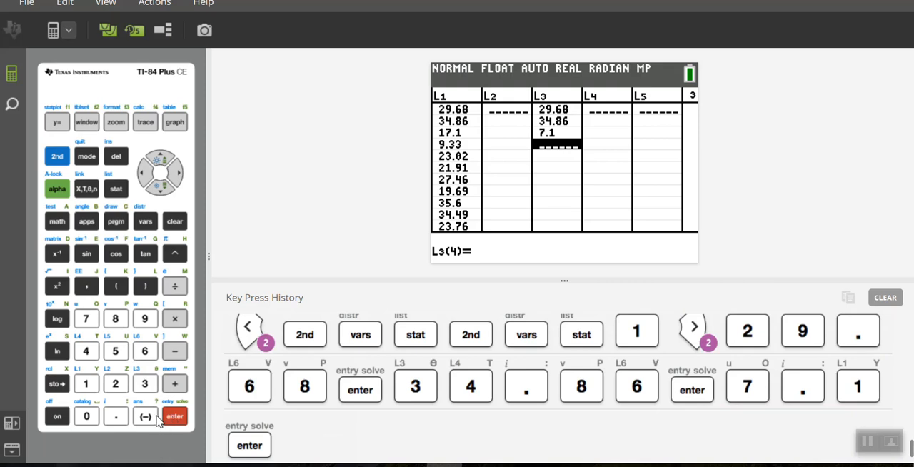
{"action": "mouse_move", "coordinate": [137, 259]}
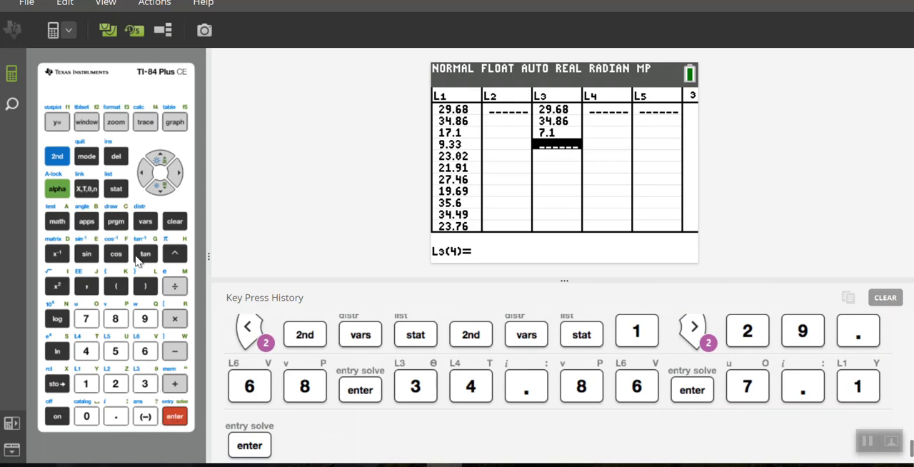
{"action": "left_click", "coordinate": [160, 160]}
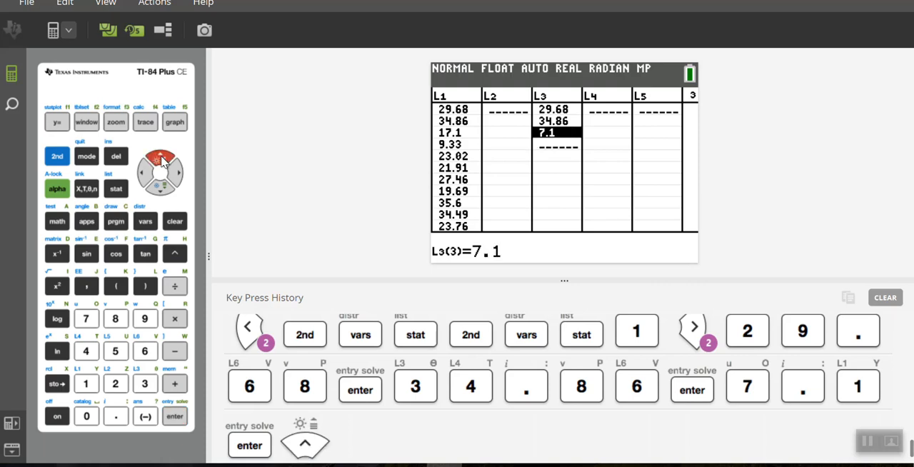
{"action": "mouse_move", "coordinate": [85, 382]}
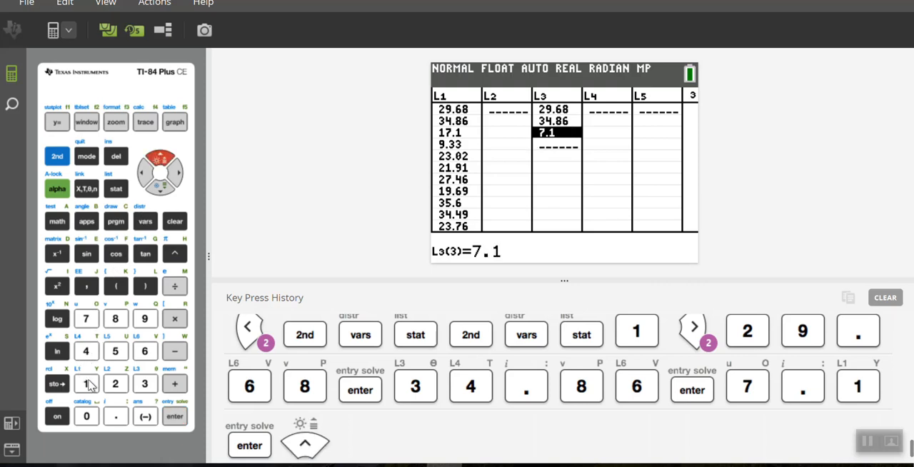
{"action": "left_click", "coordinate": [86, 317]}
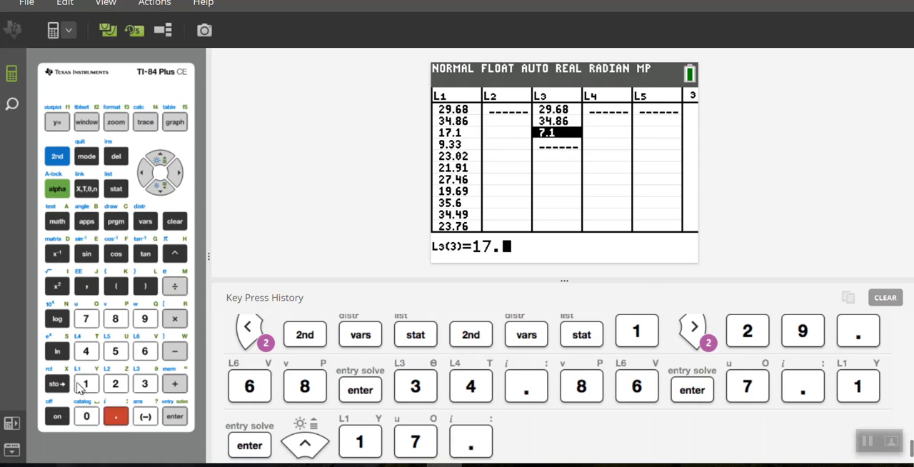
{"action": "left_click", "coordinate": [175, 415]}
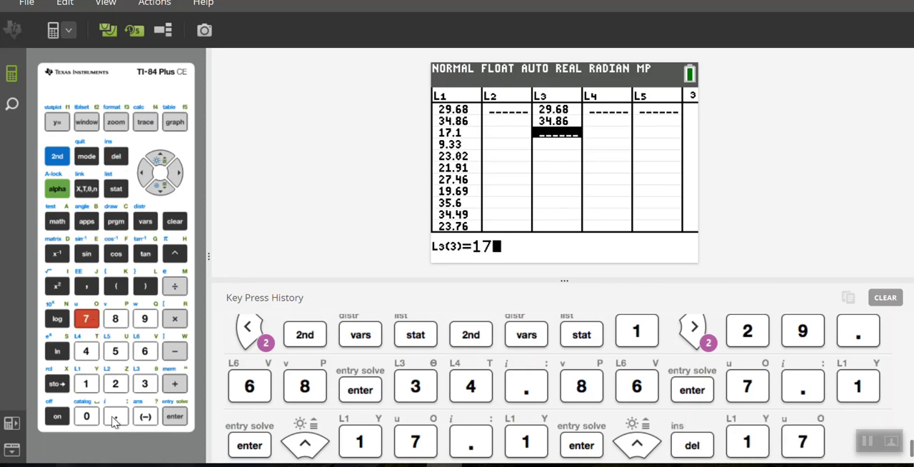
{"action": "left_click", "coordinate": [174, 415]}
{"action": "type", "text": "23.02"}
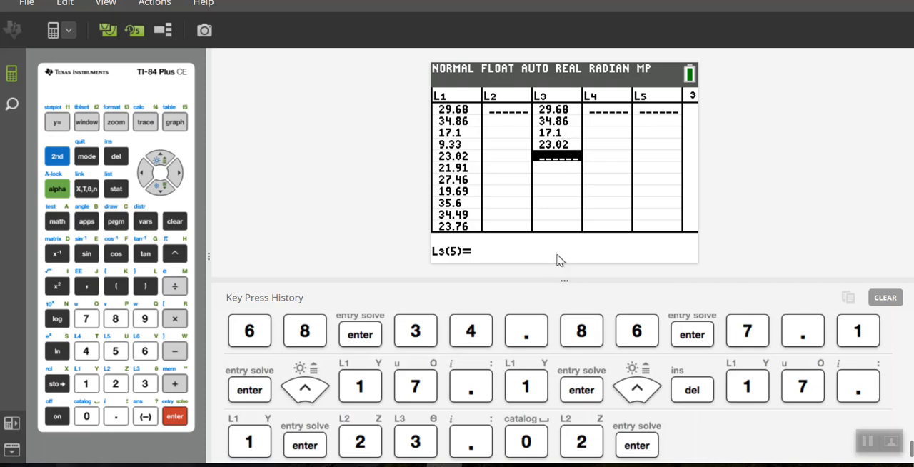
{"action": "mouse_move", "coordinate": [551, 254]}
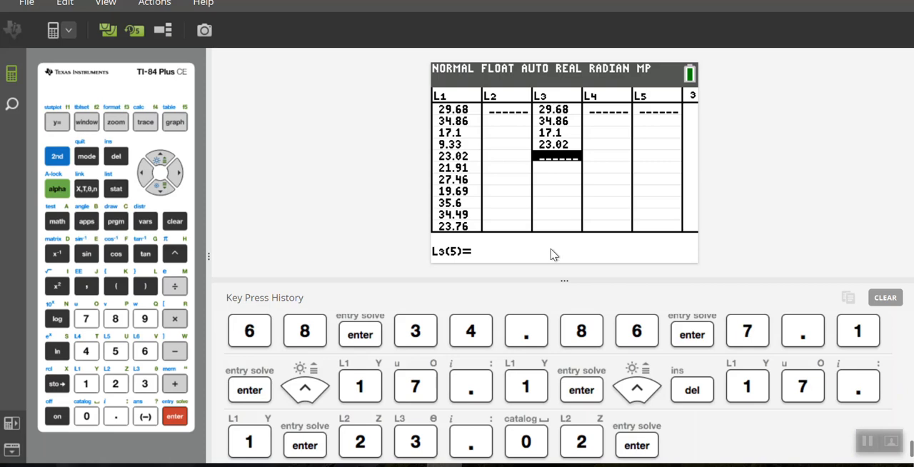
{"action": "mouse_move", "coordinate": [556, 239]}
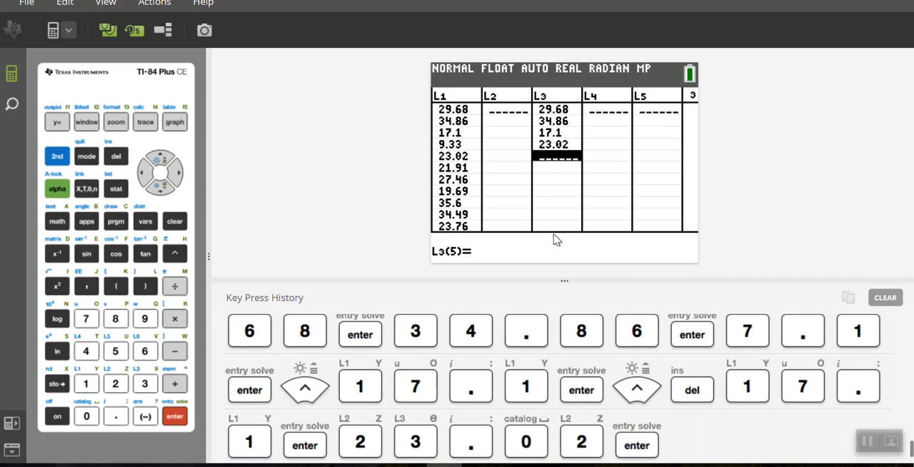
Step: Move up to the L3 heading, showing the list as {29.68, 34.86, 17.1, 23.02}
{"action": "left_click", "coordinate": [160, 160]}
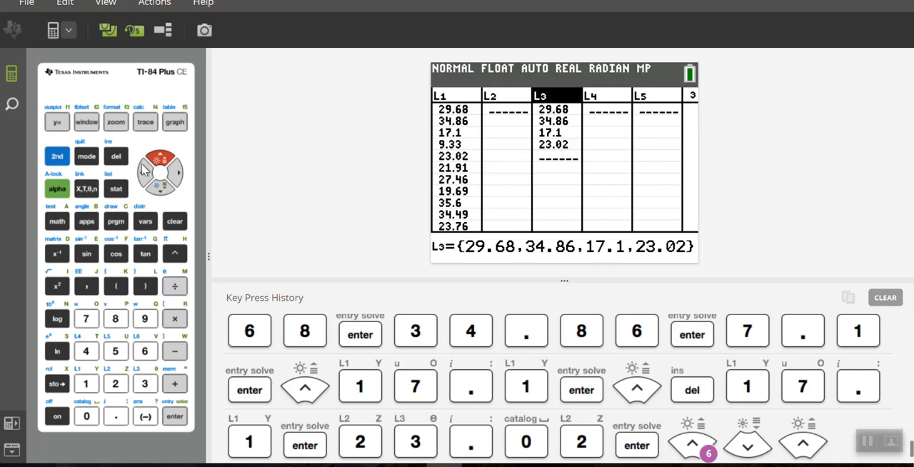
{"action": "mouse_move", "coordinate": [116, 170]}
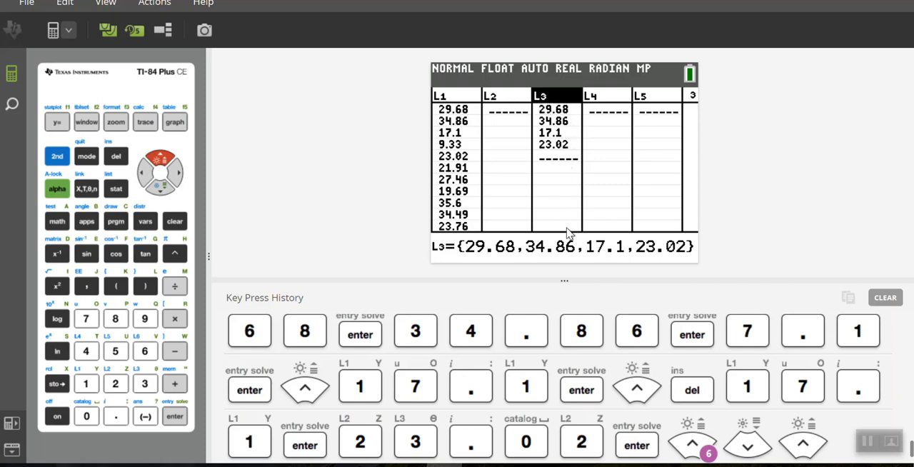
{"action": "mouse_move", "coordinate": [488, 103]}
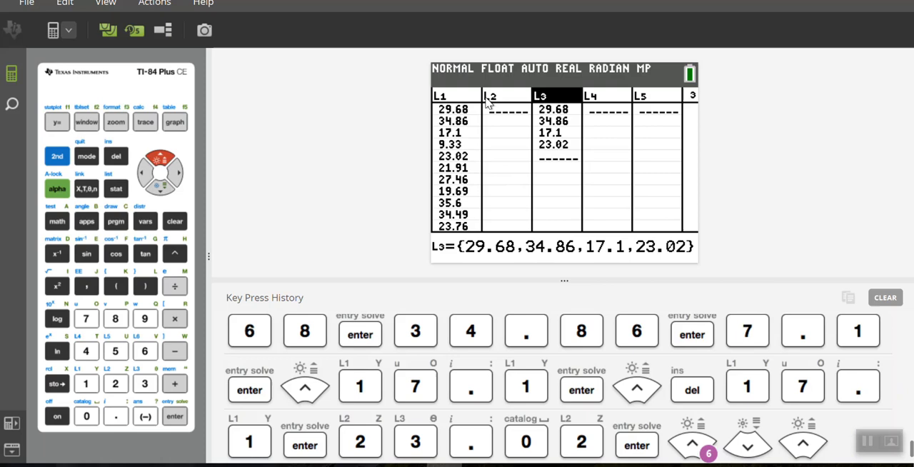
{"action": "mouse_move", "coordinate": [657, 106]}
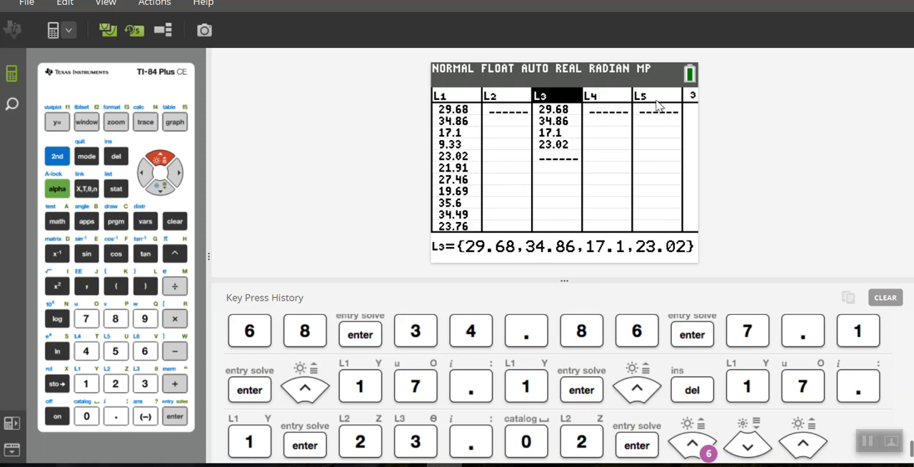
{"action": "mouse_move", "coordinate": [752, 105]}
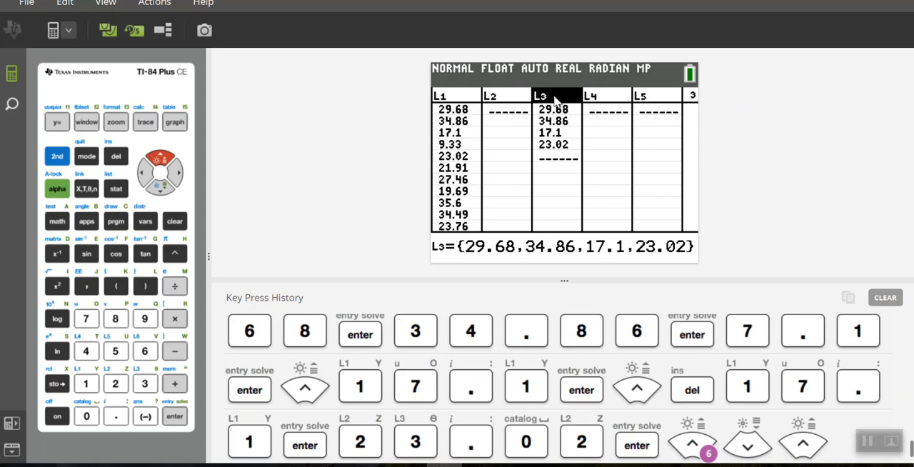
{"action": "mouse_move", "coordinate": [546, 217]}
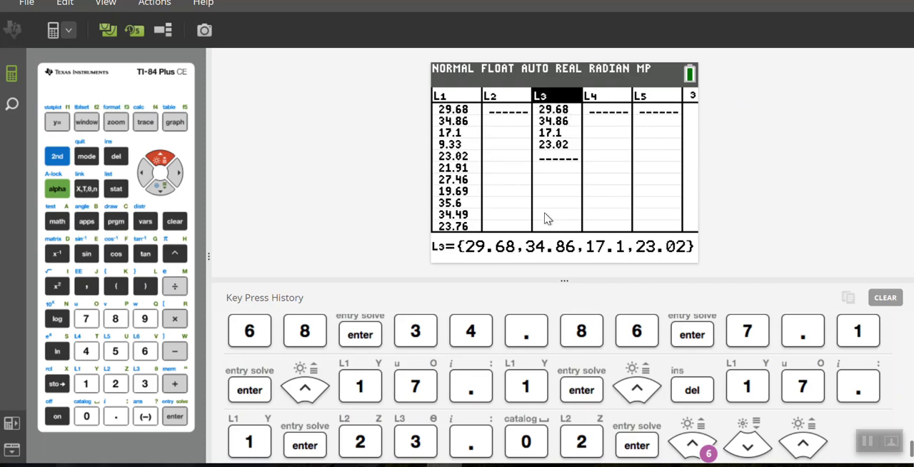
{"action": "mouse_move", "coordinate": [540, 217]}
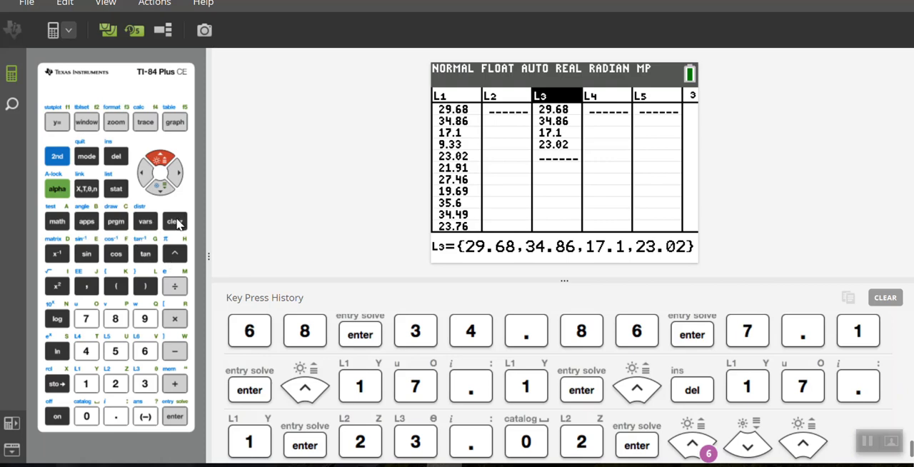
{"action": "mouse_move", "coordinate": [119, 158]}
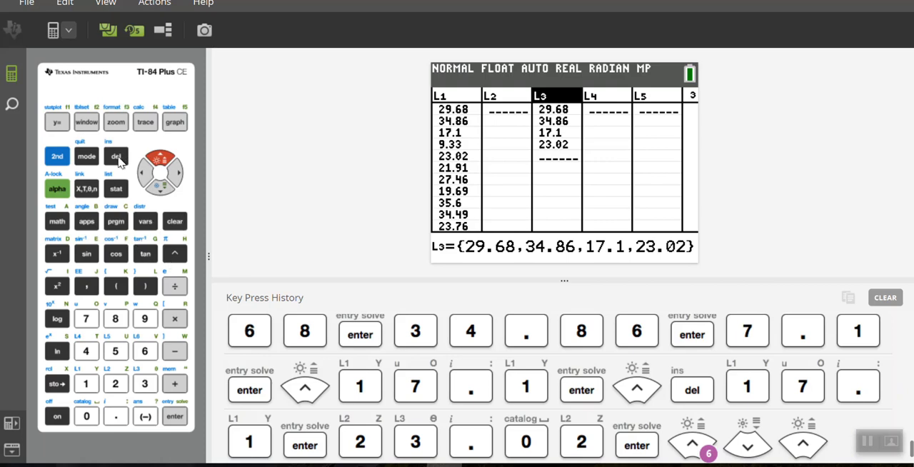
{"action": "mouse_move", "coordinate": [174, 221]}
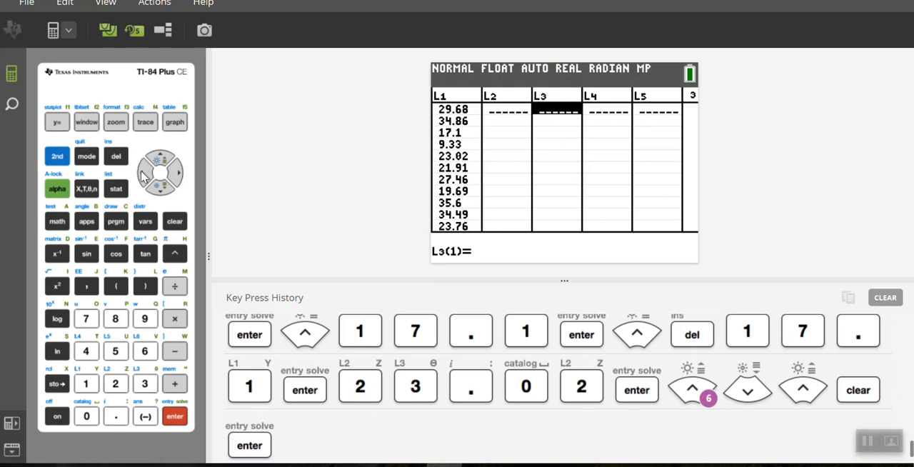
Step: Return to L1 and go to the STAT CALC list for 1-Var Stats
{"action": "left_click", "coordinate": [143, 174]}
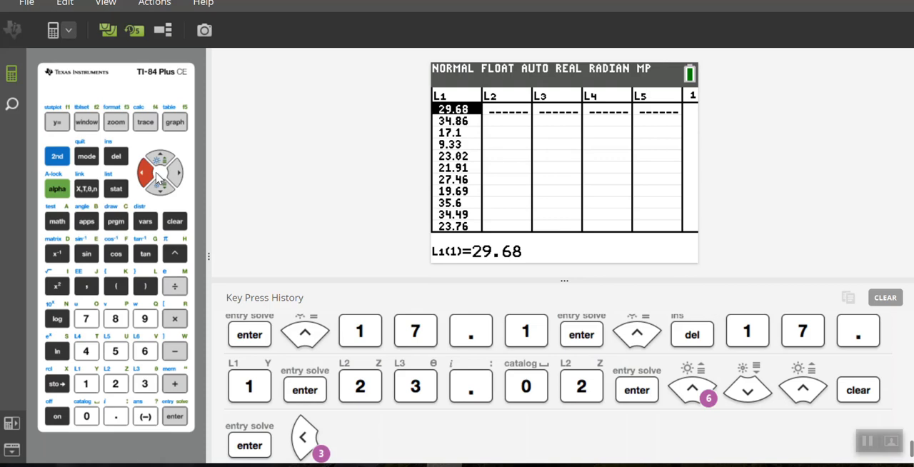
{"action": "mouse_move", "coordinate": [116, 197]}
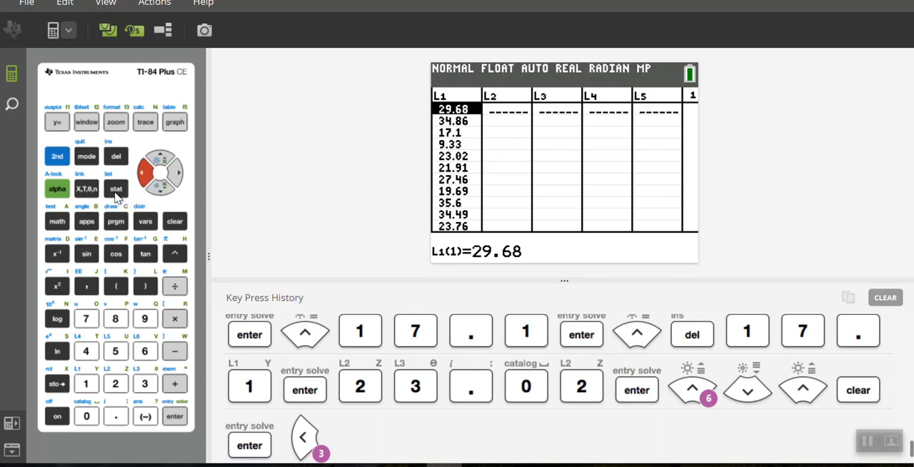
{"action": "left_click", "coordinate": [115, 188]}
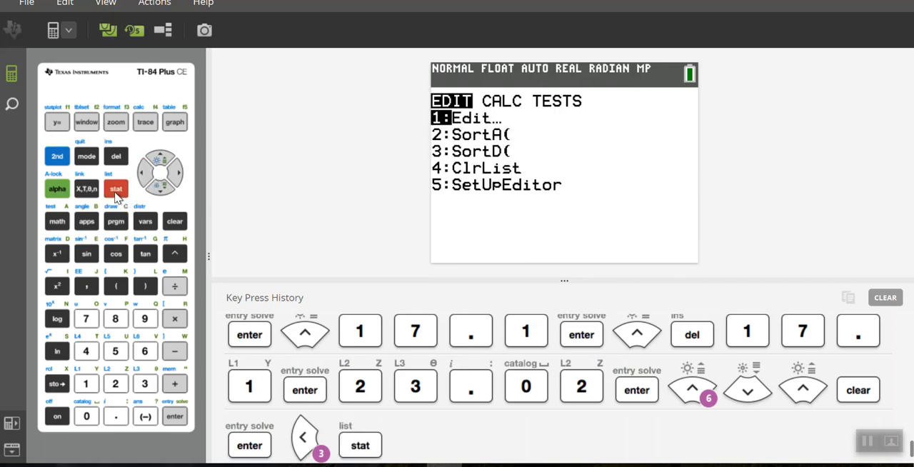
{"action": "mouse_move", "coordinate": [174, 177]}
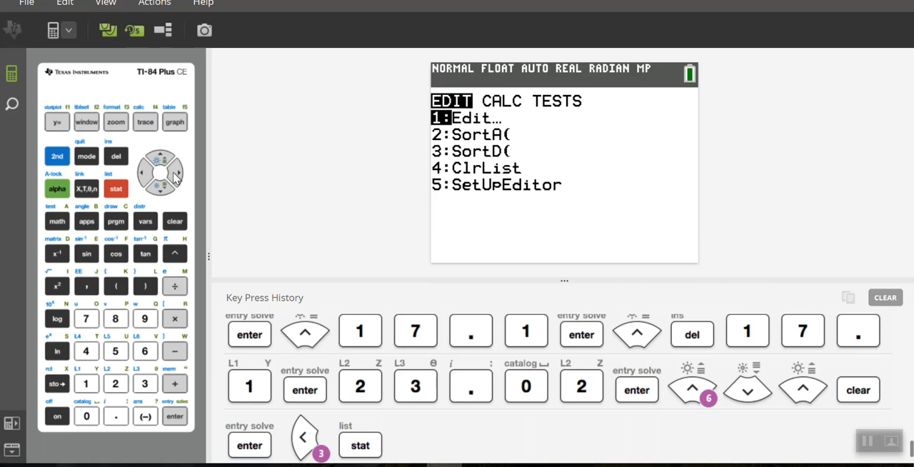
{"action": "left_click", "coordinate": [177, 173]}
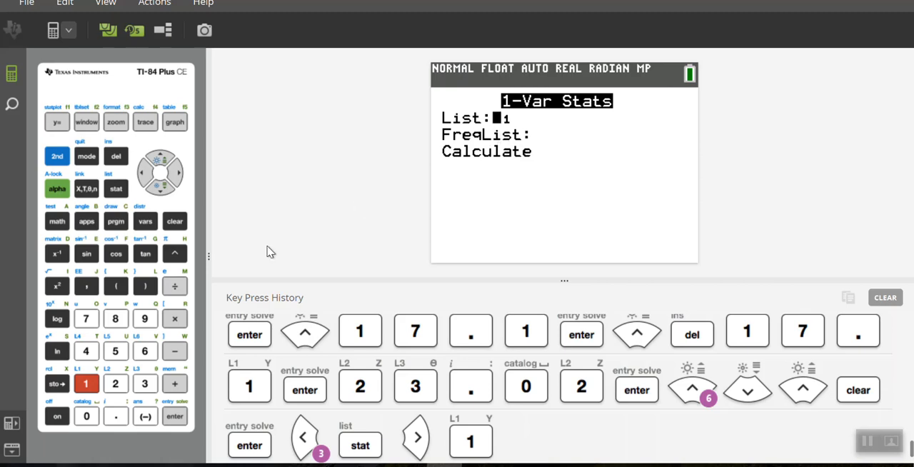
{"action": "mouse_move", "coordinate": [150, 336]}
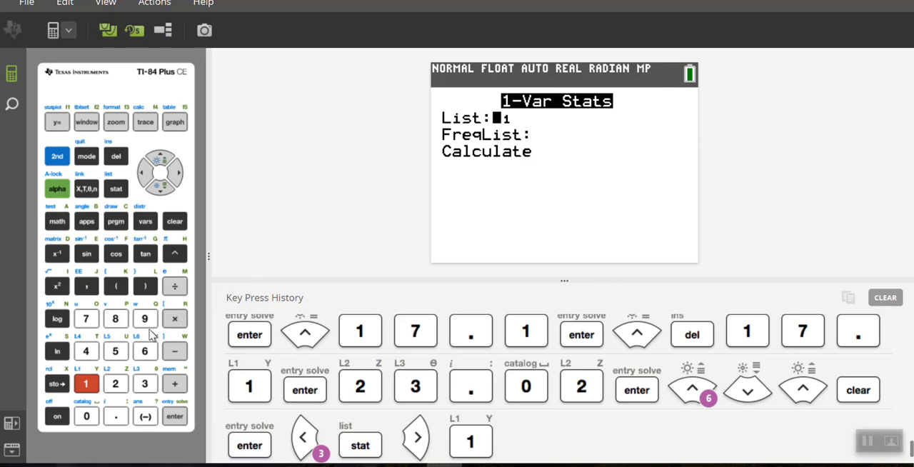
{"action": "left_click", "coordinate": [57, 155]}
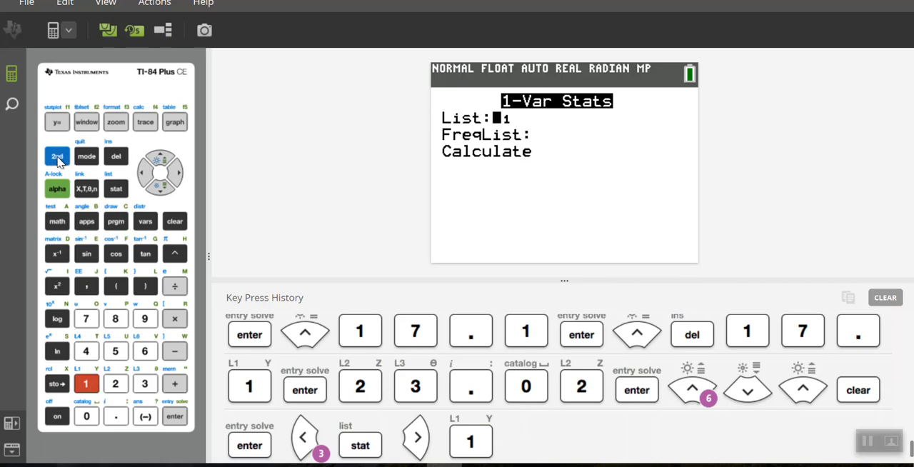
{"action": "left_click", "coordinate": [57, 157]}
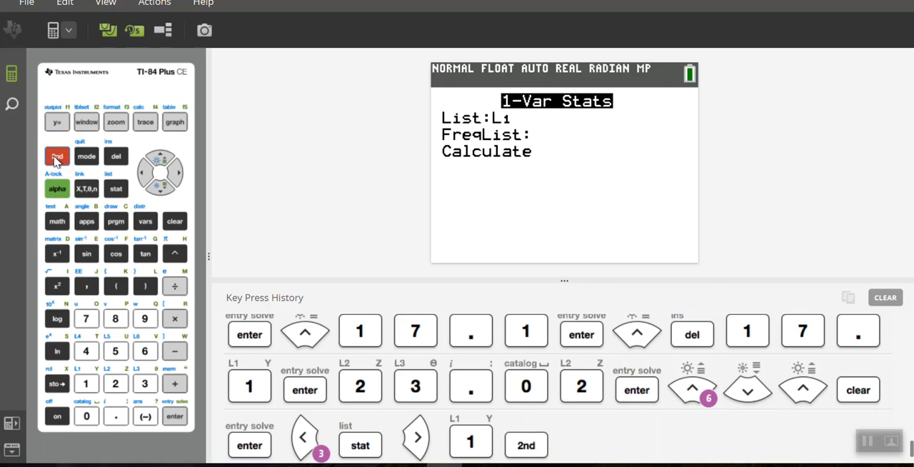
{"action": "left_click", "coordinate": [145, 383]}
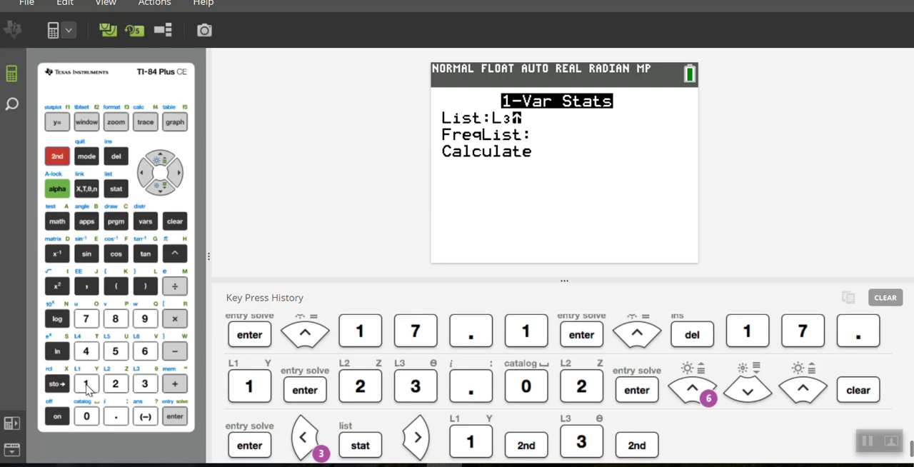
{"action": "left_click", "coordinate": [86, 383]}
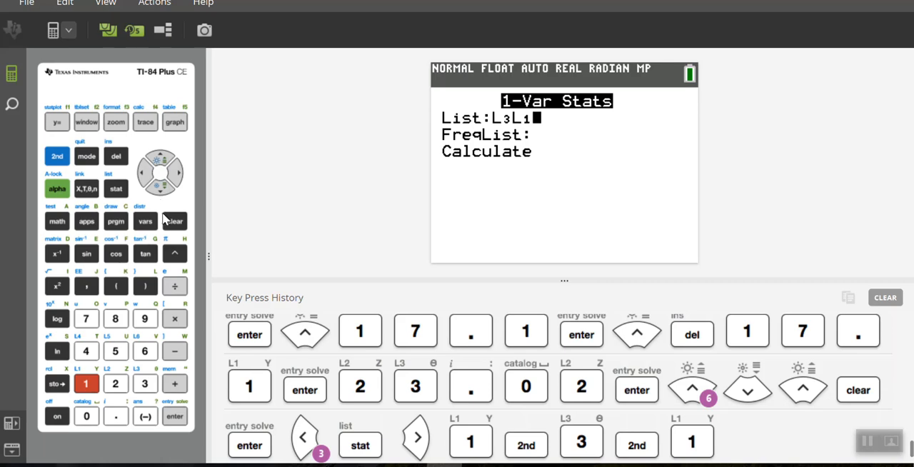
{"action": "left_click", "coordinate": [174, 220]}
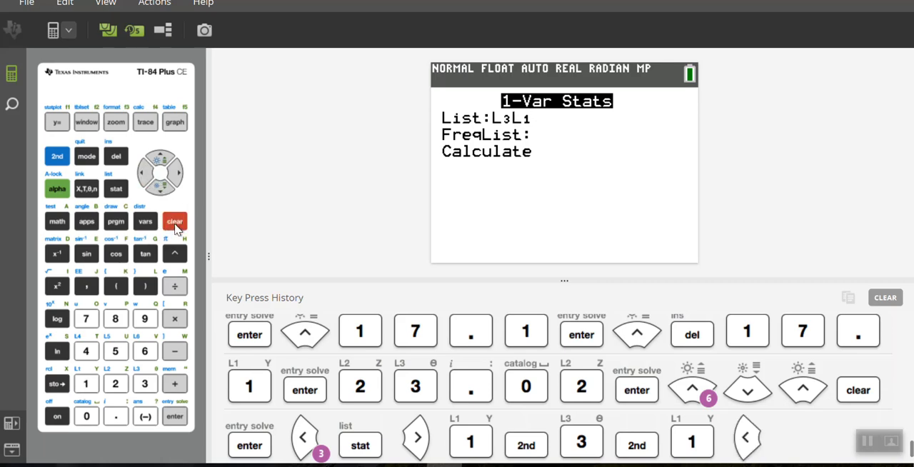
{"action": "left_click", "coordinate": [174, 220]}
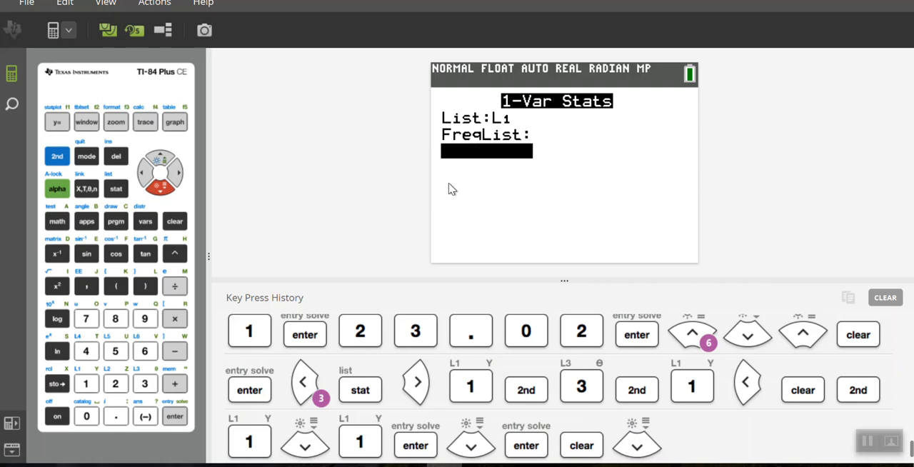
{"action": "left_click", "coordinate": [160, 187]}
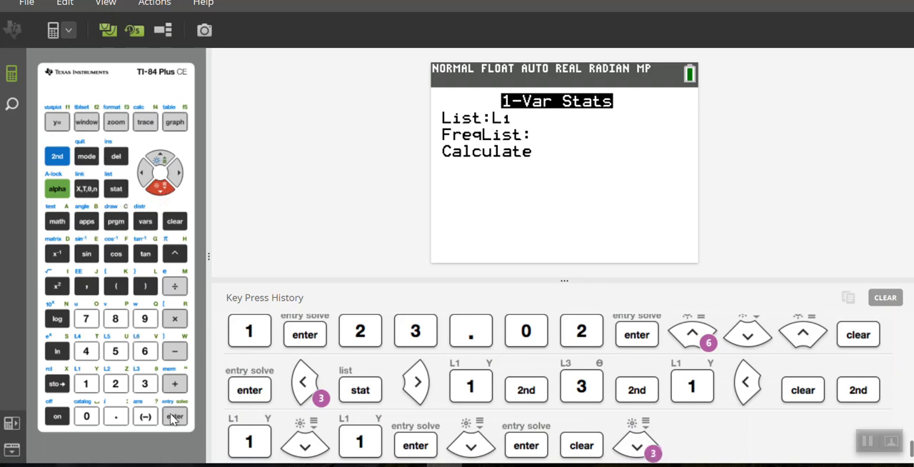
Step: Run 1-Var Stats on L1 (mean 22.65, Σx 317.1, Sx 9.0979) and return to WebAssign
{"action": "left_click", "coordinate": [174, 417]}
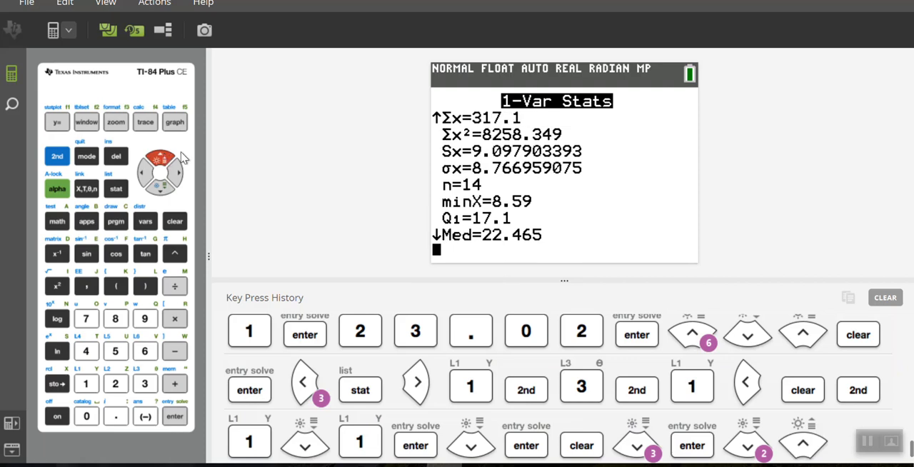
{"action": "left_click", "coordinate": [159, 159]}
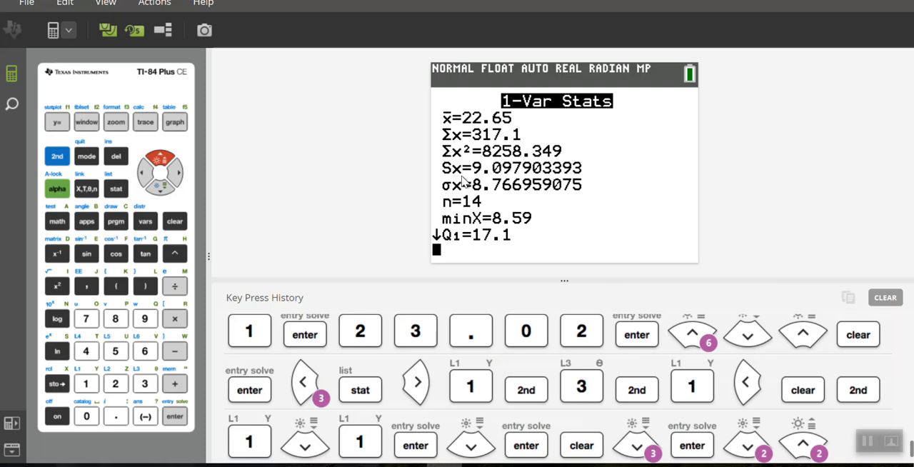
{"action": "mouse_move", "coordinate": [446, 199]}
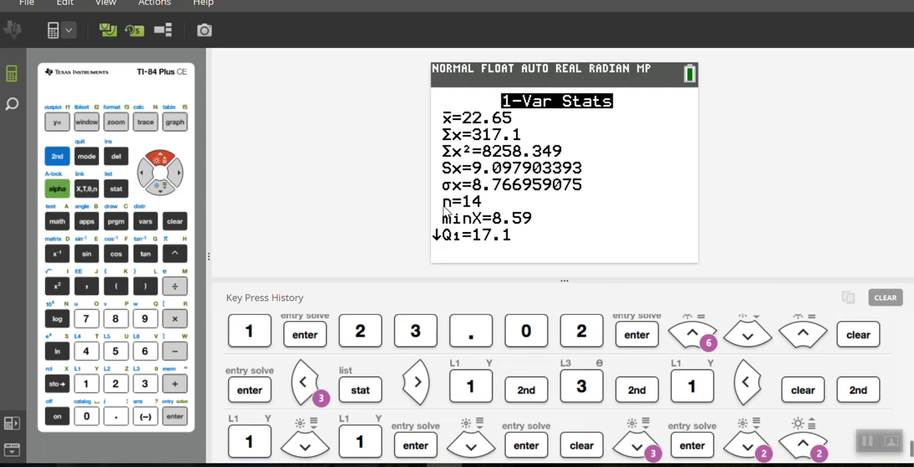
{"action": "mouse_move", "coordinate": [150, 174]}
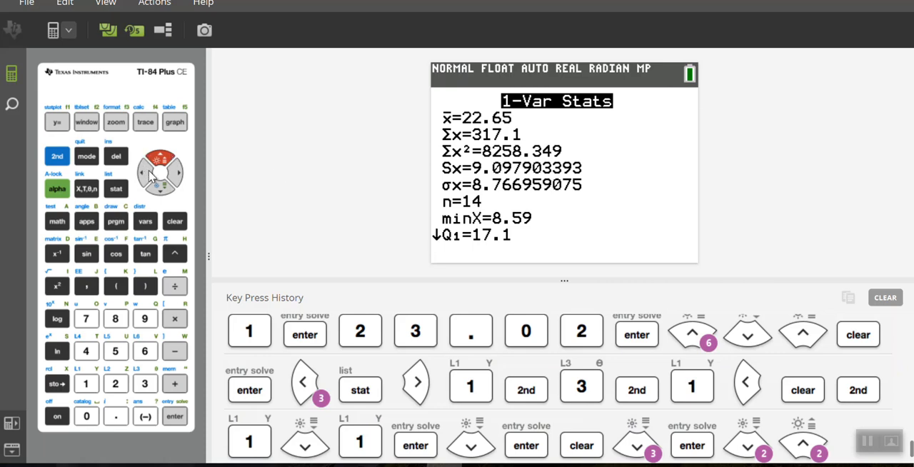
{"action": "left_click", "coordinate": [160, 190]}
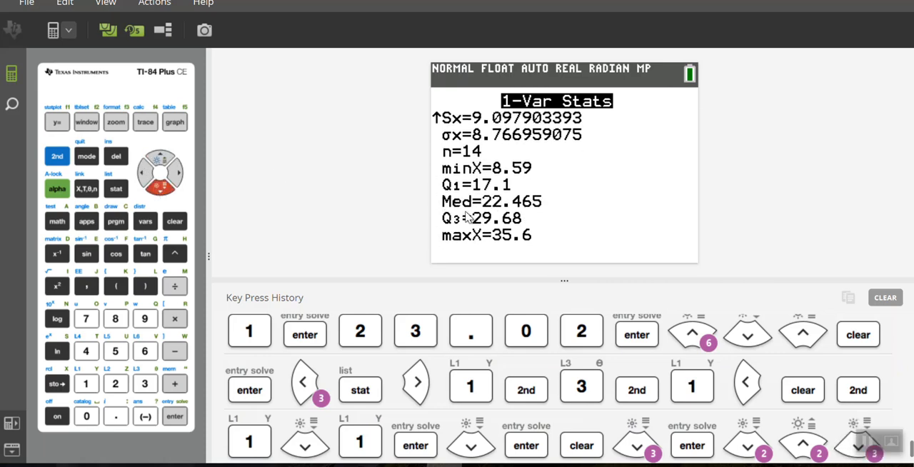
{"action": "mouse_move", "coordinate": [203, 197]}
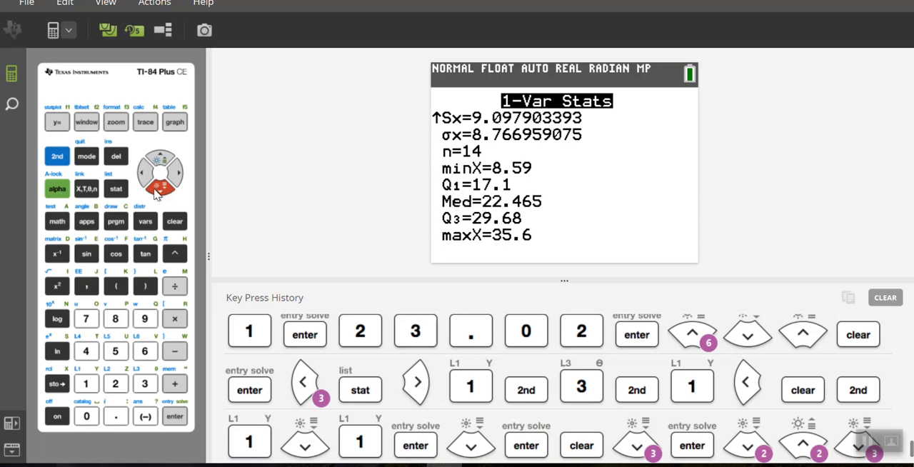
{"action": "left_click", "coordinate": [160, 157]}
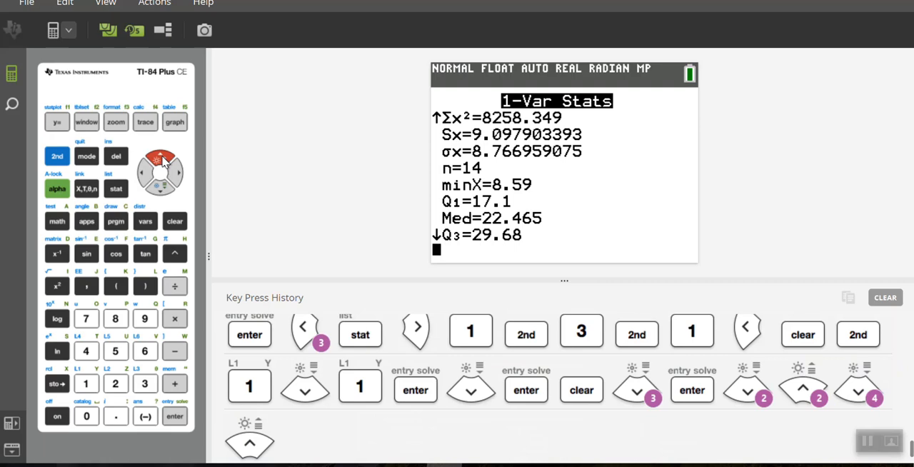
{"action": "left_click", "coordinate": [249, 443]}
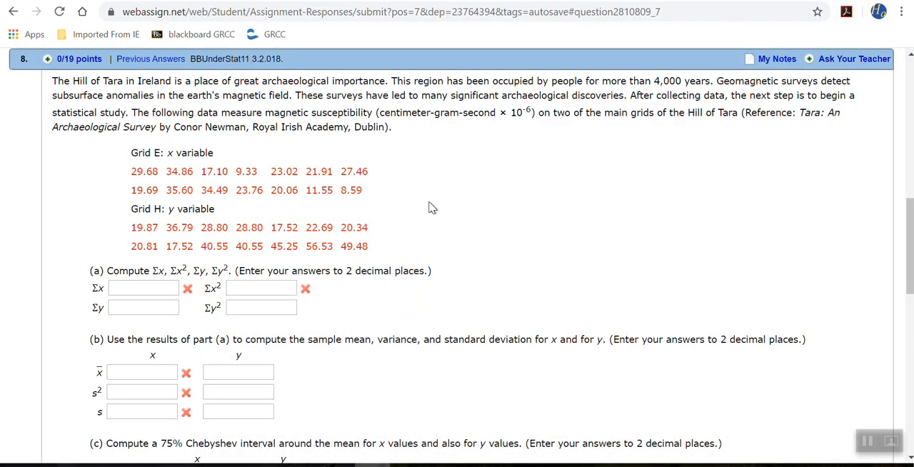
Step: Fill in Σx = 317.1 and Σx² = 8258.35 for Grid E x in part (a)
{"action": "left_click", "coordinate": [143, 288]}
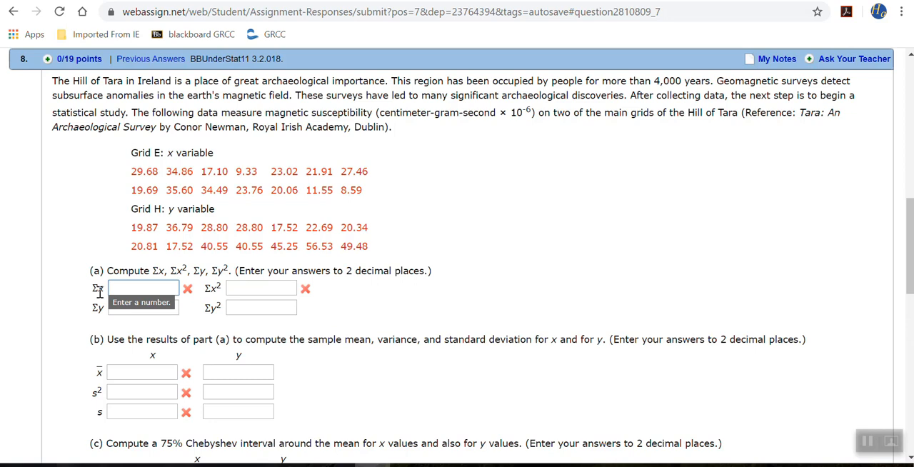
{"action": "type", "text": "317.1"}
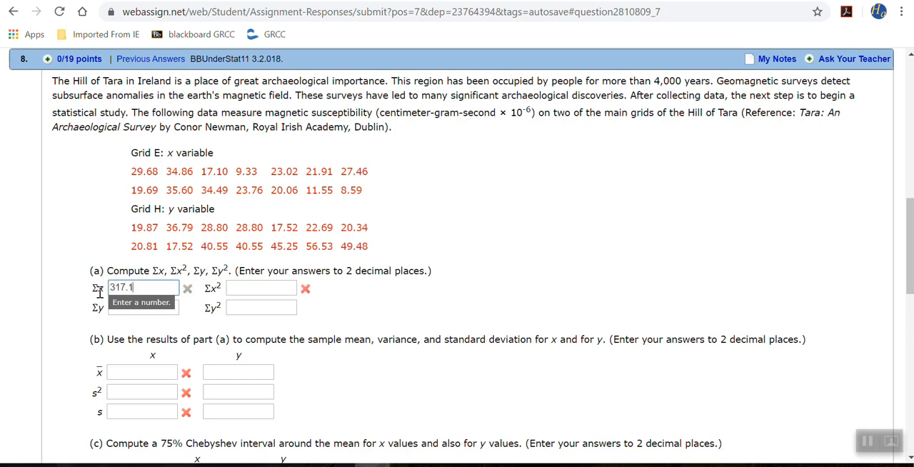
{"action": "left_click", "coordinate": [260, 287]}
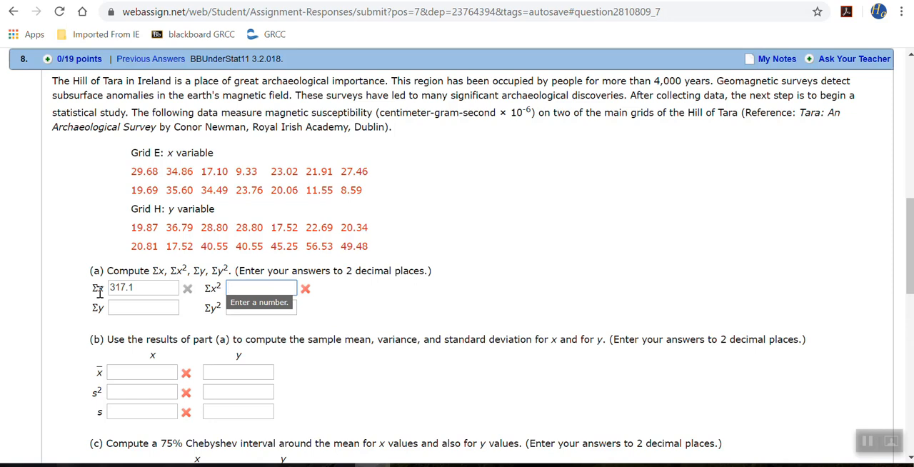
{"action": "type", "text": "8258."}
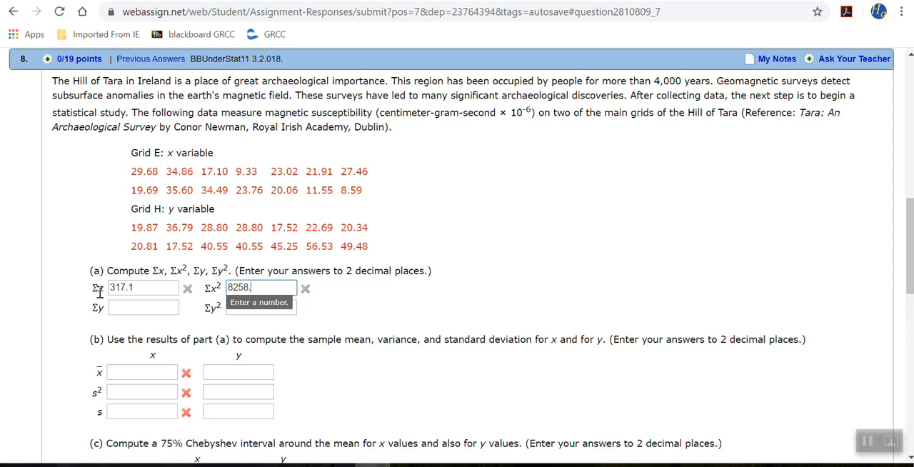
{"action": "type", "text": "35"}
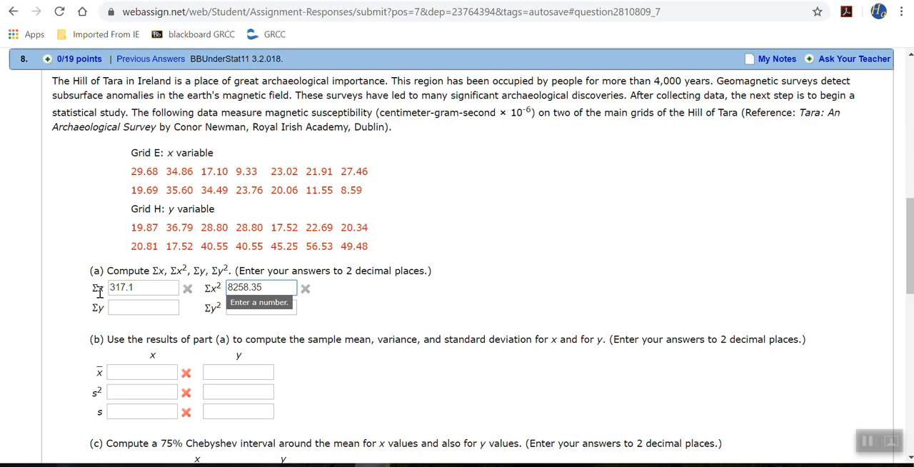
{"action": "scroll", "scroll_direction": "down", "scroll_amount": 3}
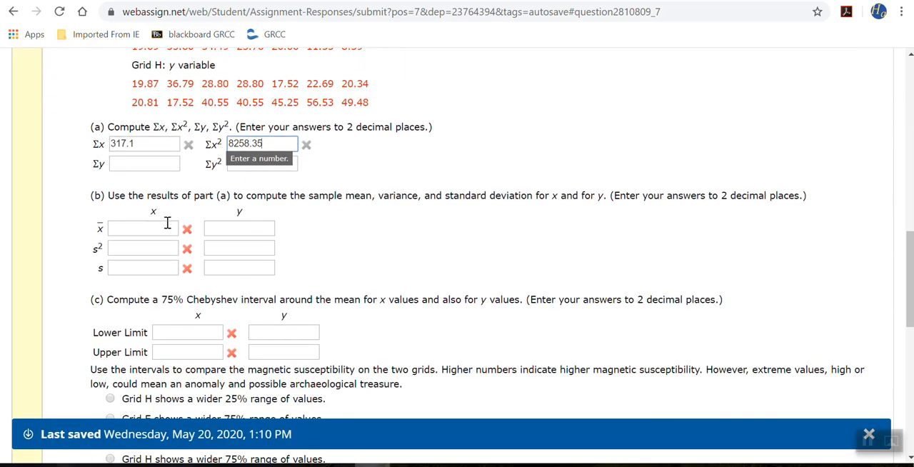
Step: Fill in mean 22.65 and standard deviation 9.10 for x in part (b)
{"action": "left_click", "coordinate": [143, 227]}
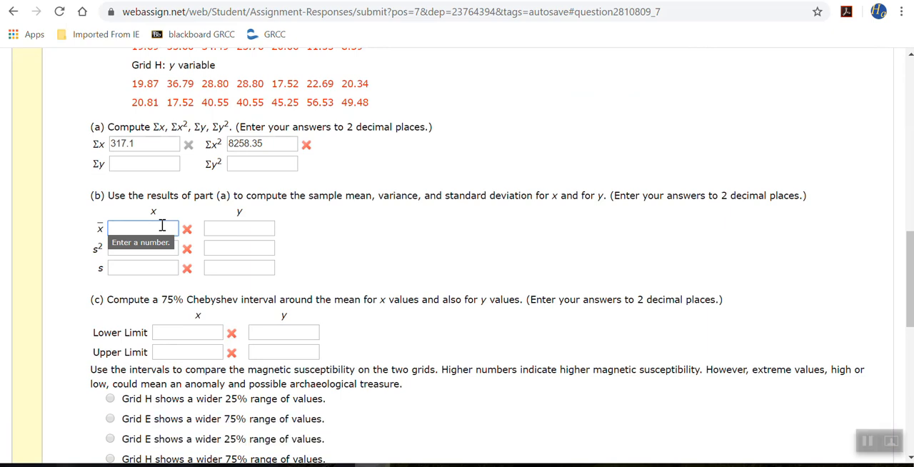
{"action": "type", "text": "22.65"}
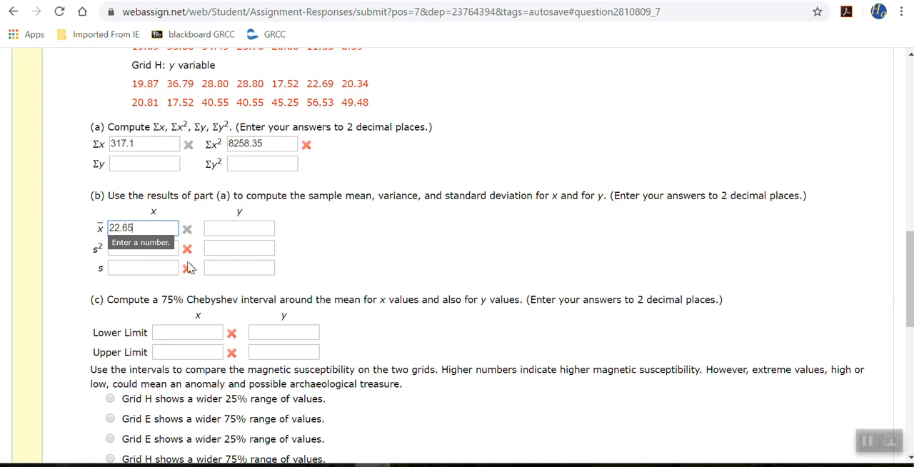
{"action": "left_click", "coordinate": [143, 268]}
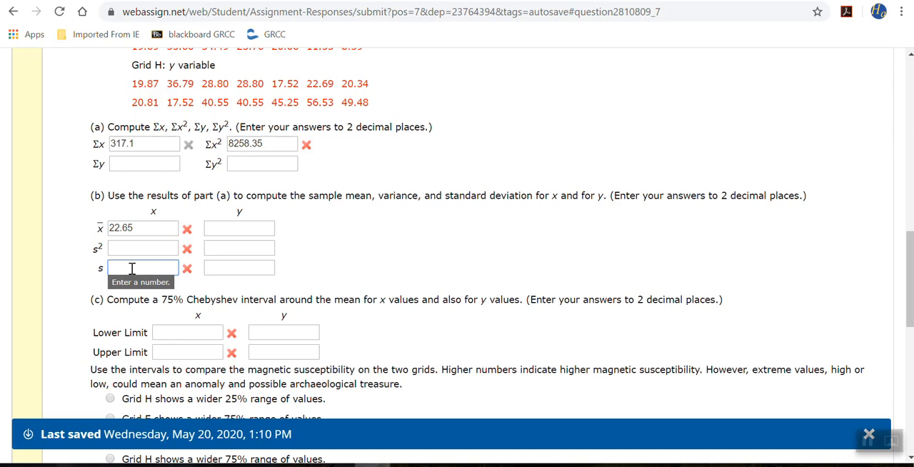
{"action": "type", "text": "9.097"}
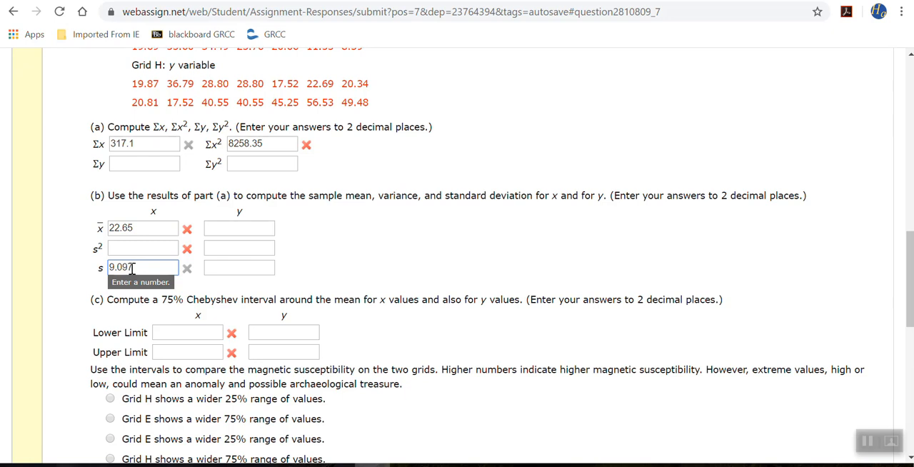
{"action": "mouse_move", "coordinate": [358, 286]}
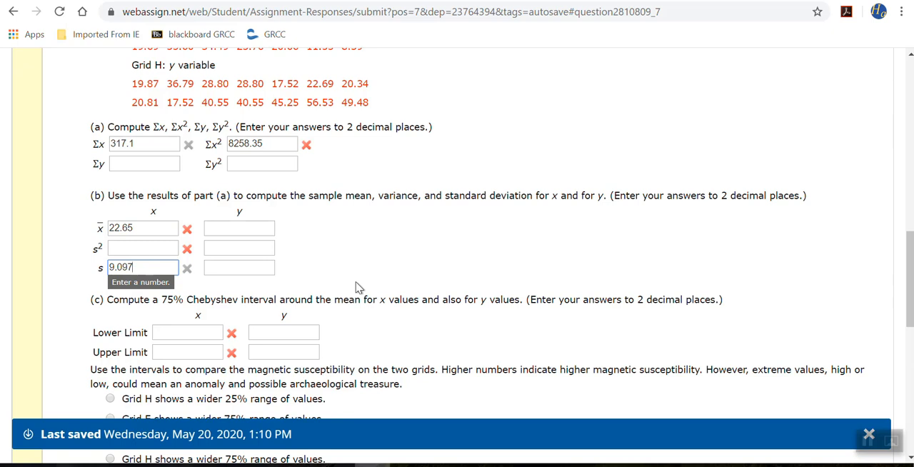
{"action": "left_click", "coordinate": [868, 431]}
{"action": "type", "text": "9.1"}
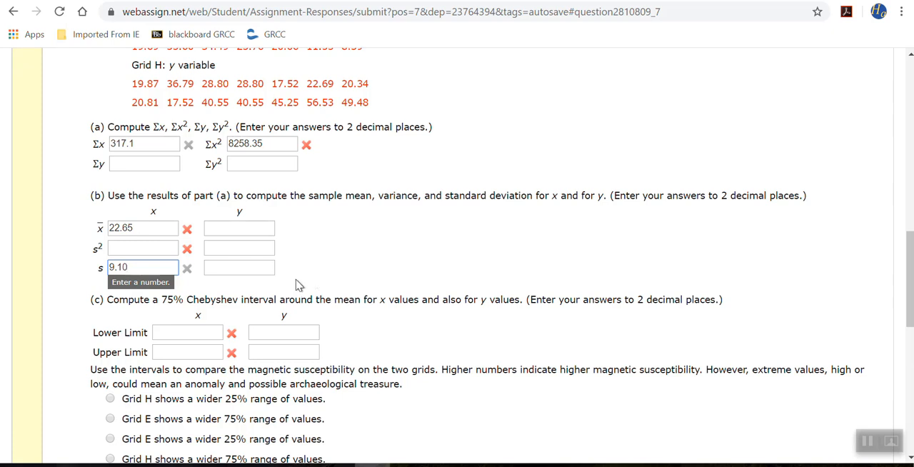
{"action": "left_click", "coordinate": [143, 248]}
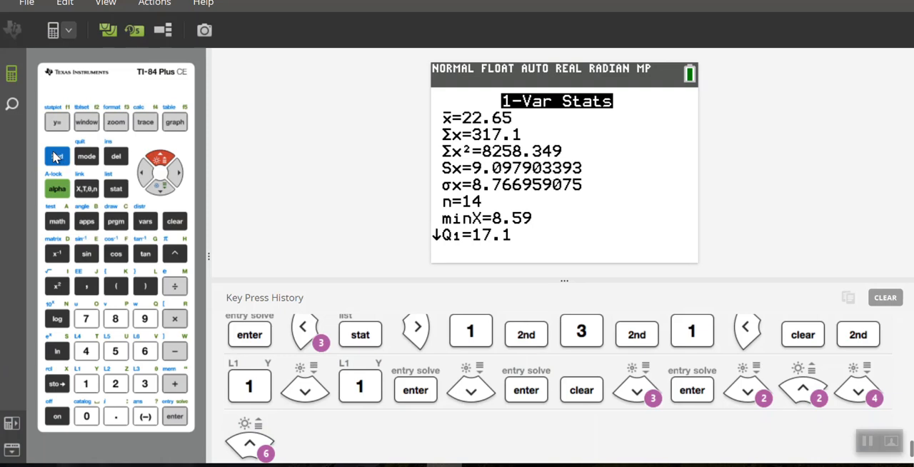
Step: Quit to the home screen and square 9.097 to get the variance
{"action": "left_click", "coordinate": [57, 155]}
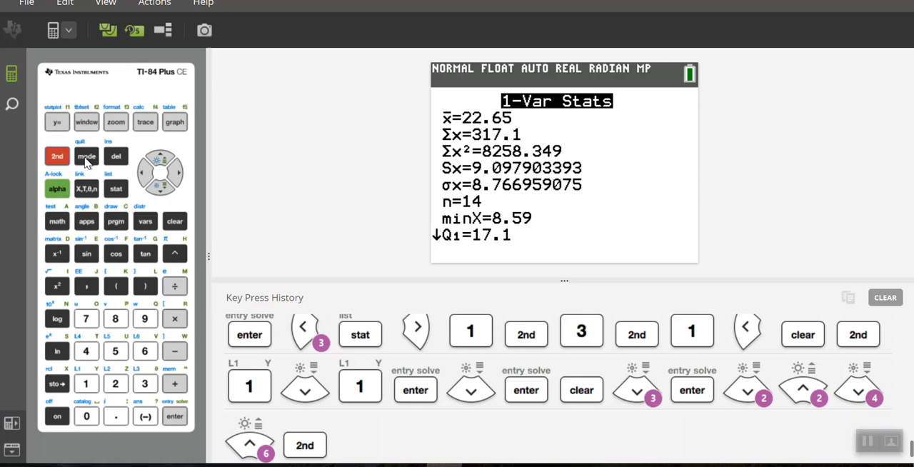
{"action": "left_click", "coordinate": [85, 157]}
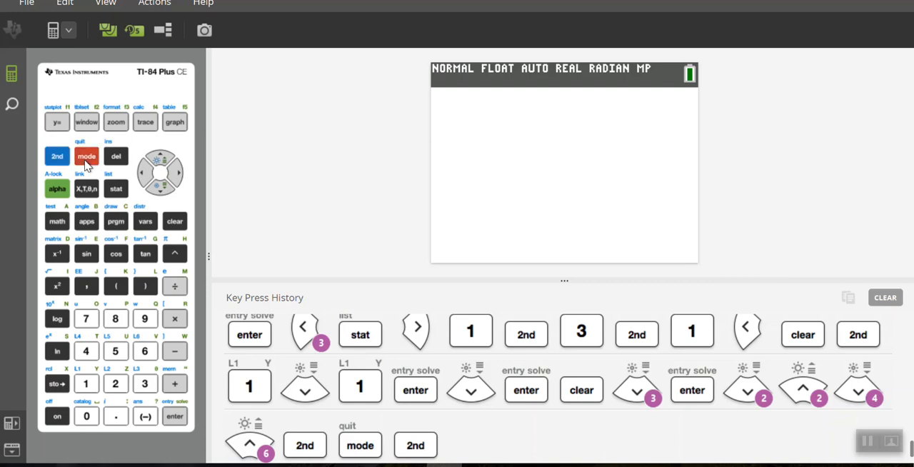
{"action": "left_click", "coordinate": [144, 318]}
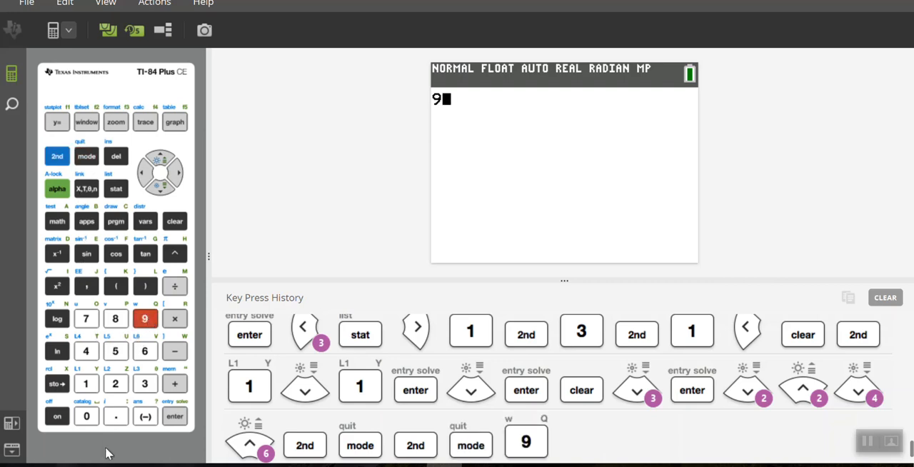
{"action": "left_click", "coordinate": [114, 416]}
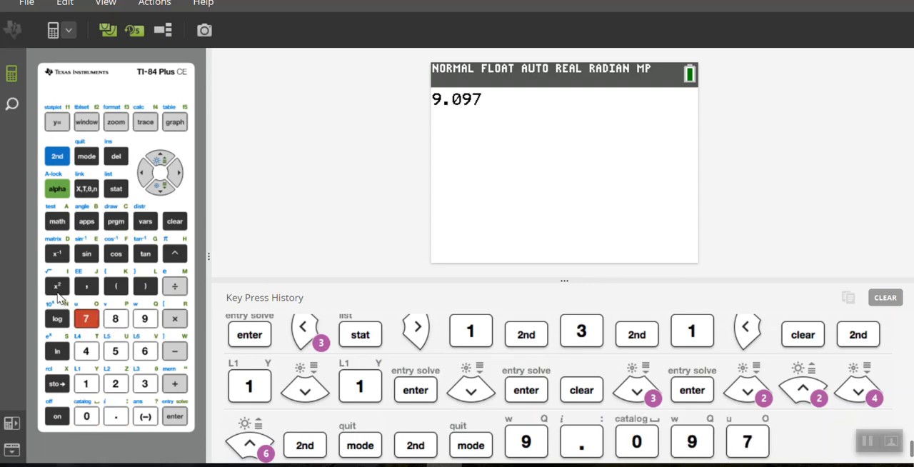
{"action": "left_click", "coordinate": [57, 285]}
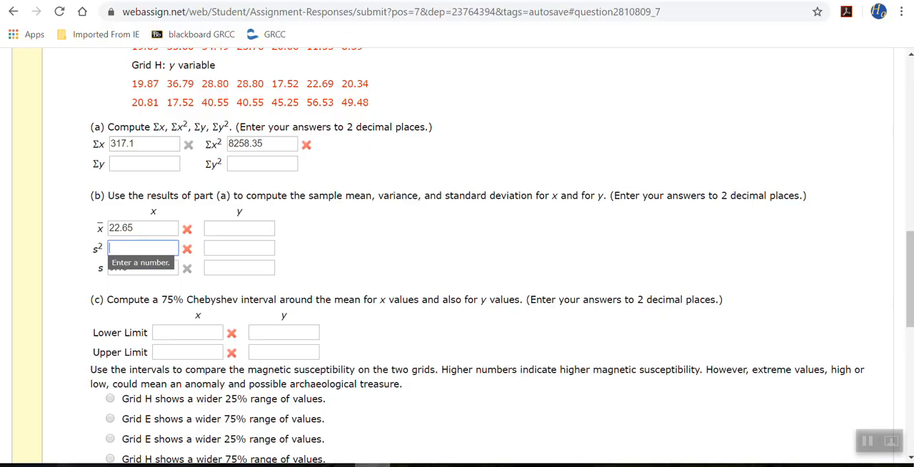
Step: Record the variance 82.76 for x in WebAssign and move down to part (c)
{"action": "type", "text": "8"}
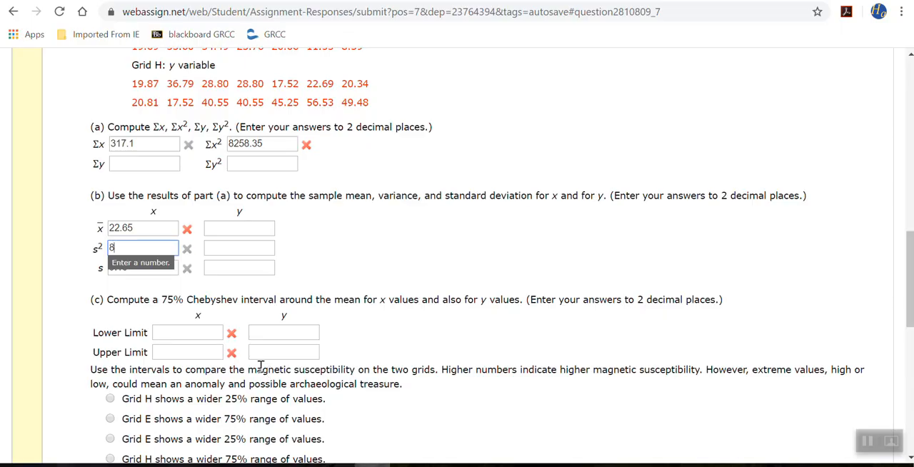
{"action": "type", "text": "2.76"}
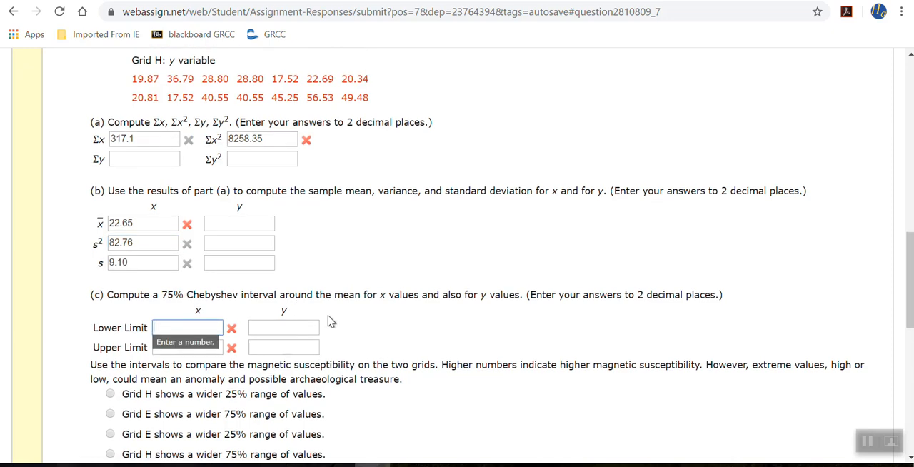
{"action": "scroll", "scroll_direction": "down", "scroll_amount": 3}
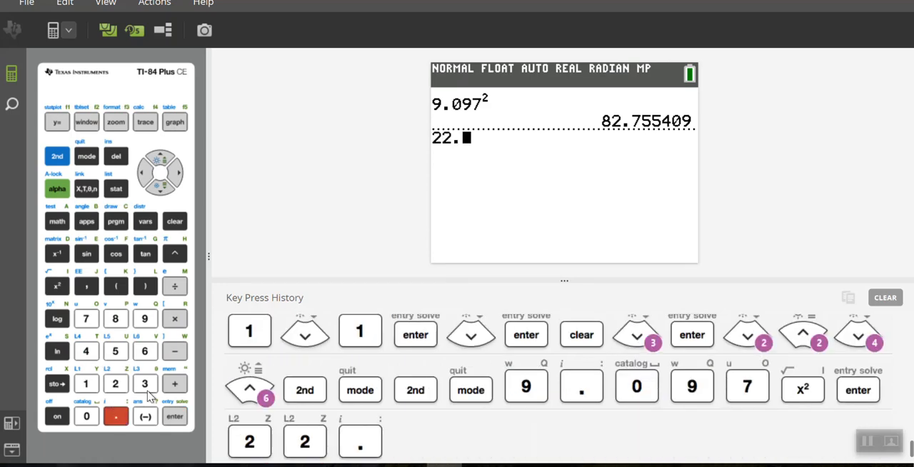
Step: Compute 22.65−2(9.097)=4.456 and record 4.46 as the x lower limit
{"action": "left_click", "coordinate": [174, 351]}
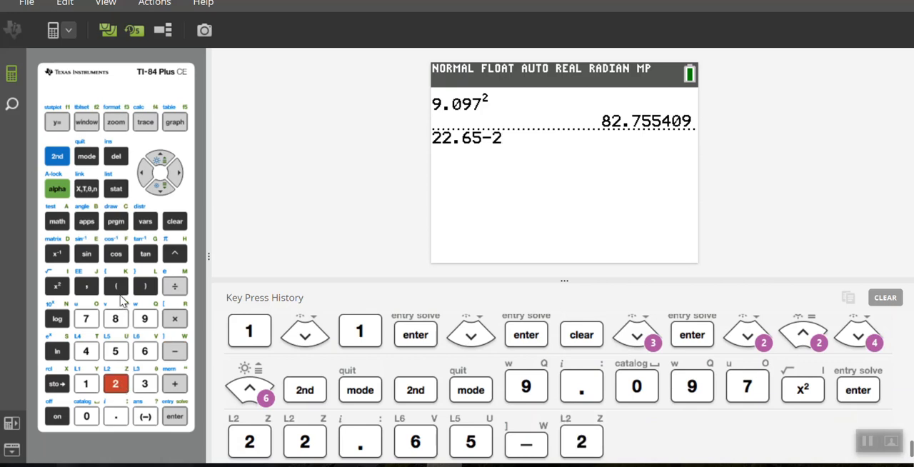
{"action": "left_click", "coordinate": [115, 286]}
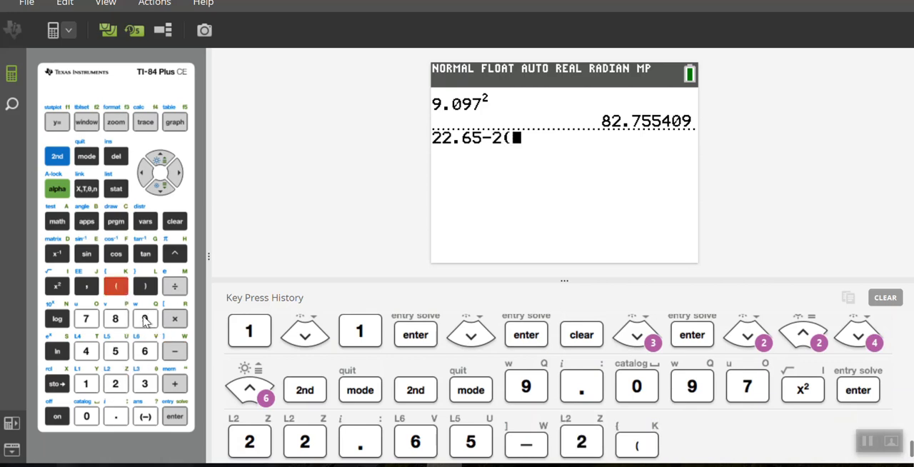
{"action": "left_click", "coordinate": [145, 318]}
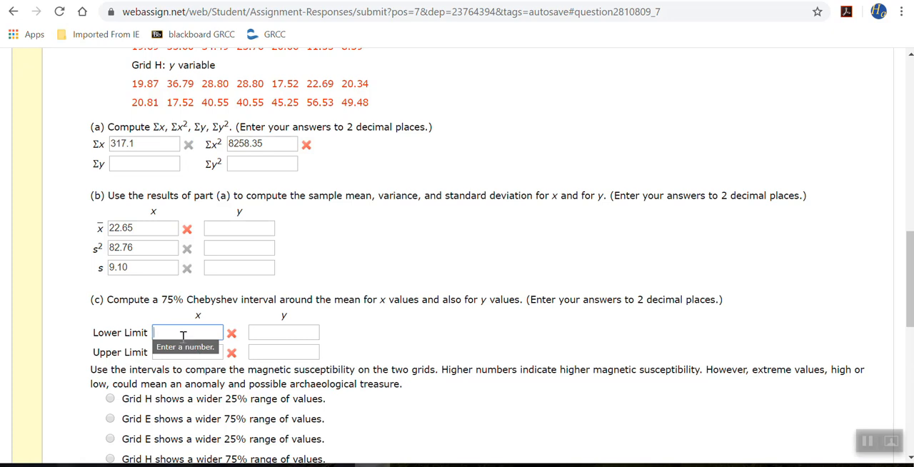
{"action": "type", "text": "4.46"}
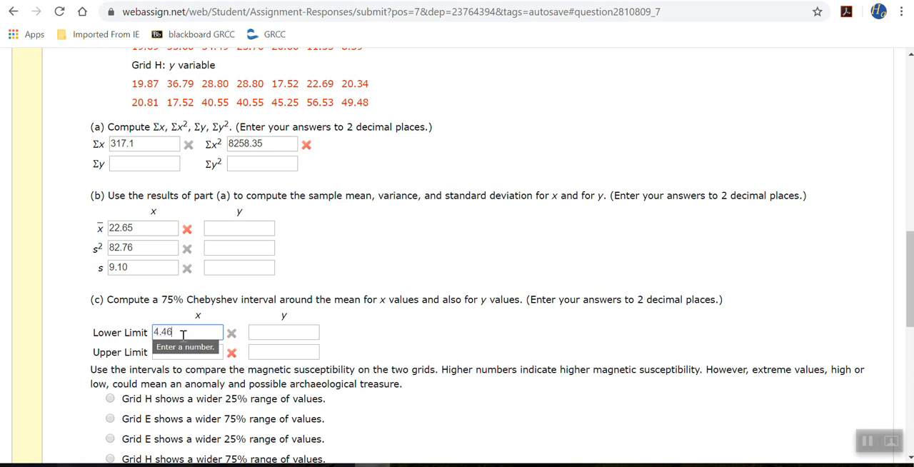
{"action": "left_click", "coordinate": [187, 351]}
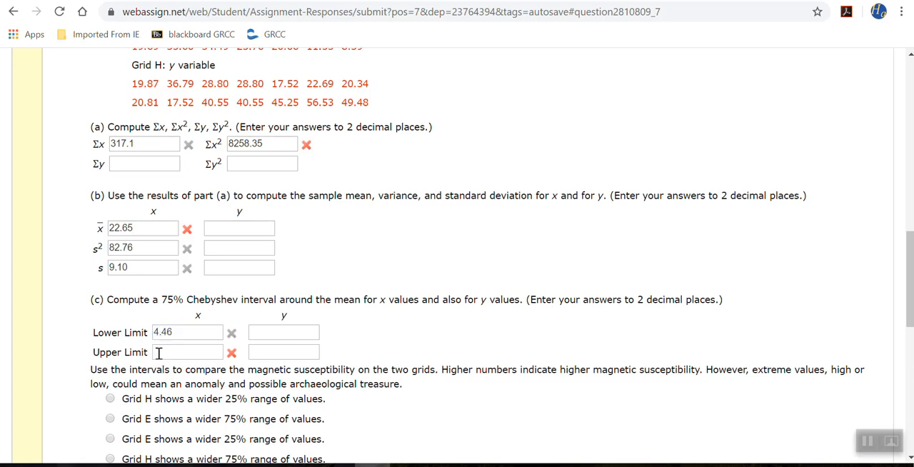
{"action": "left_click", "coordinate": [187, 351]}
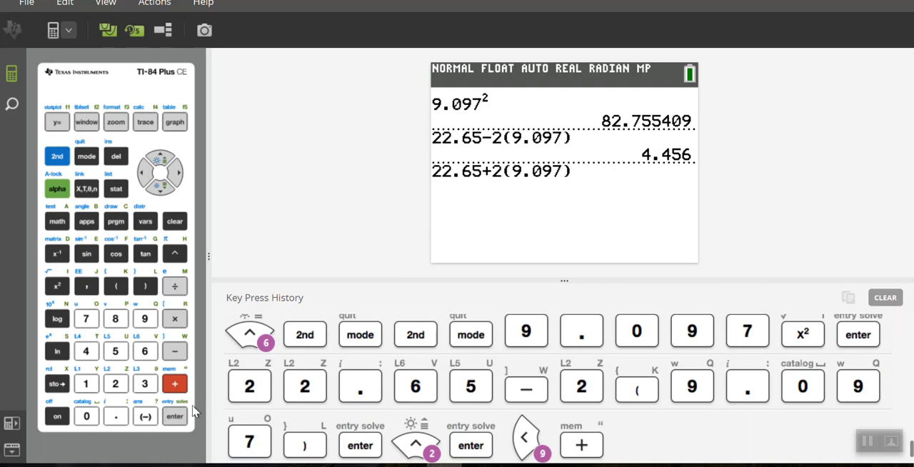
Step: Evaluate 22.65+2(9.097) for the x upper Chebyshev limit
{"action": "left_click", "coordinate": [174, 417]}
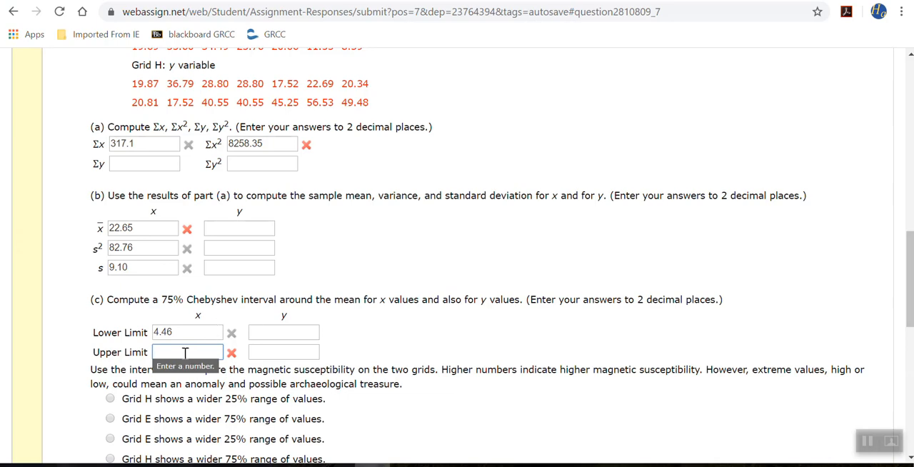
Step: Enter 40.84 as the x upper Chebyshev limit beside the 4.46 lower limit
{"action": "type", "text": "40.84"}
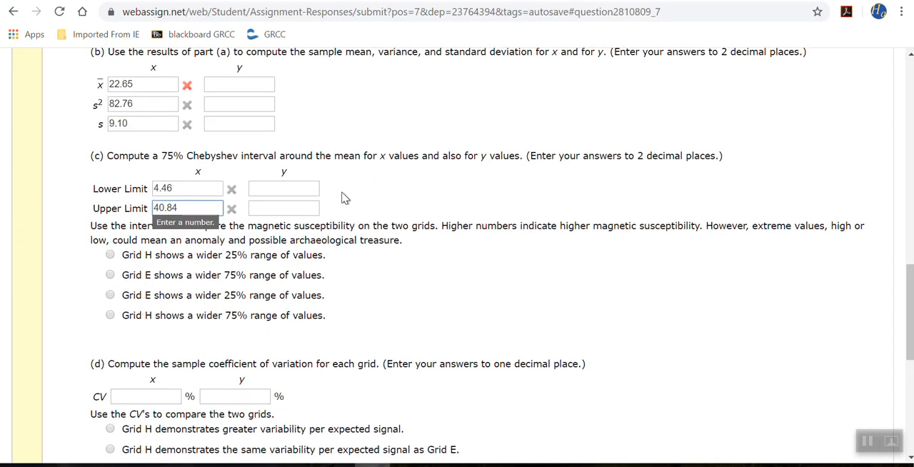
{"action": "scroll", "scroll_direction": "down", "scroll_amount": 3}
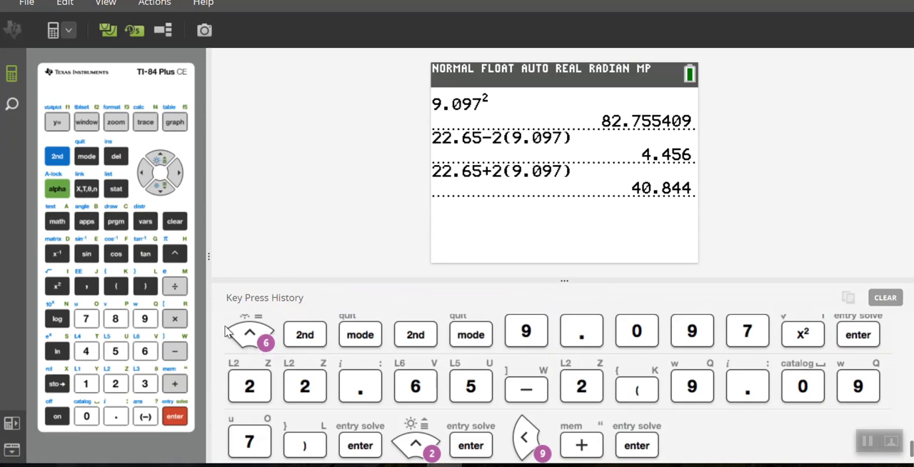
Step: Evaluate 9.097/22.65 then Ans×100 to get the x CV of 40.16335541
{"action": "left_click", "coordinate": [116, 415]}
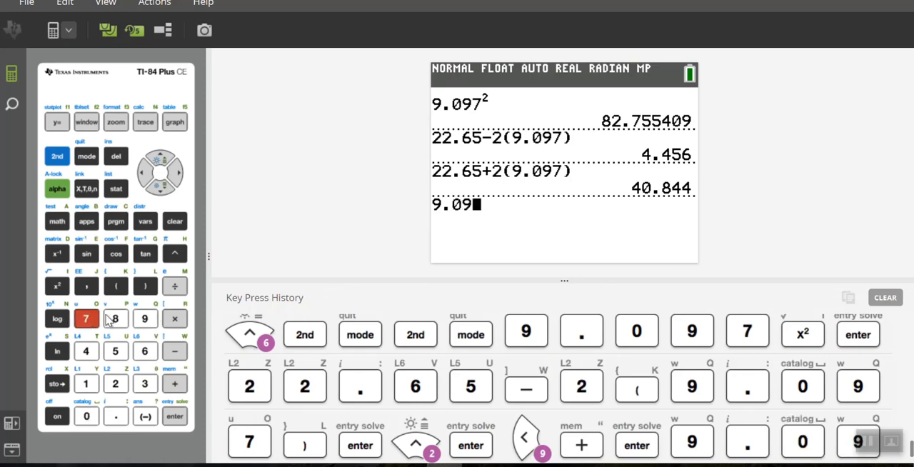
{"action": "left_click", "coordinate": [174, 285]}
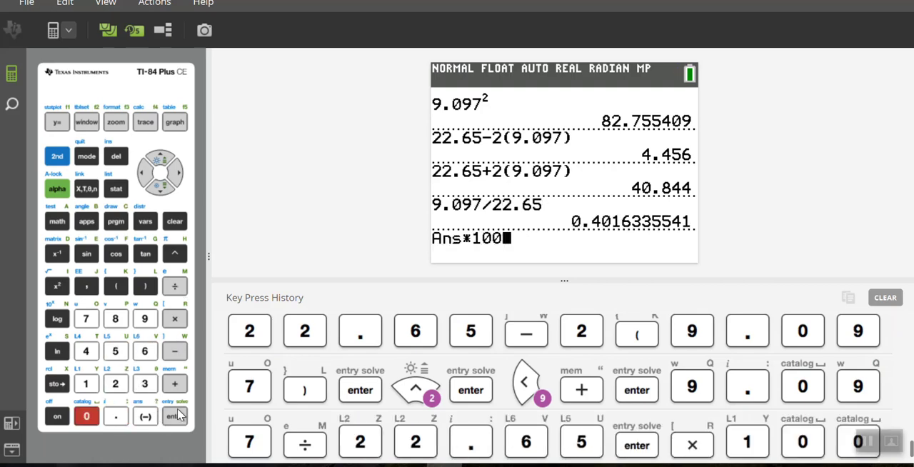
{"action": "left_click", "coordinate": [174, 417]}
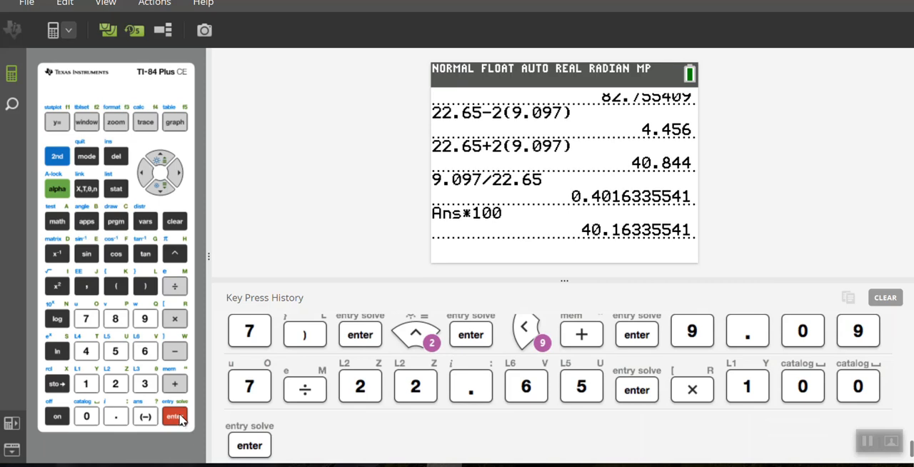
{"action": "left_click", "coordinate": [174, 417]}
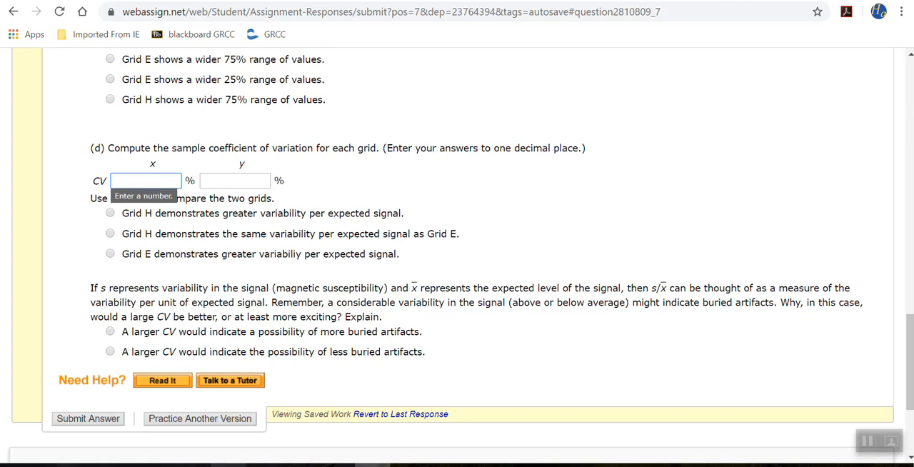
Step: Enter 40.16 in the part (d) x coefficient of variation box and let it autosave
{"action": "type", "text": "40.16"}
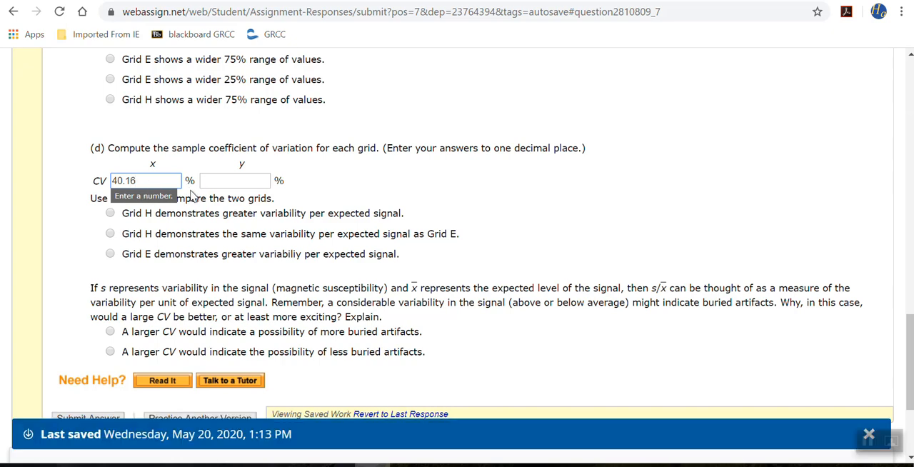
{"action": "mouse_move", "coordinate": [140, 354]}
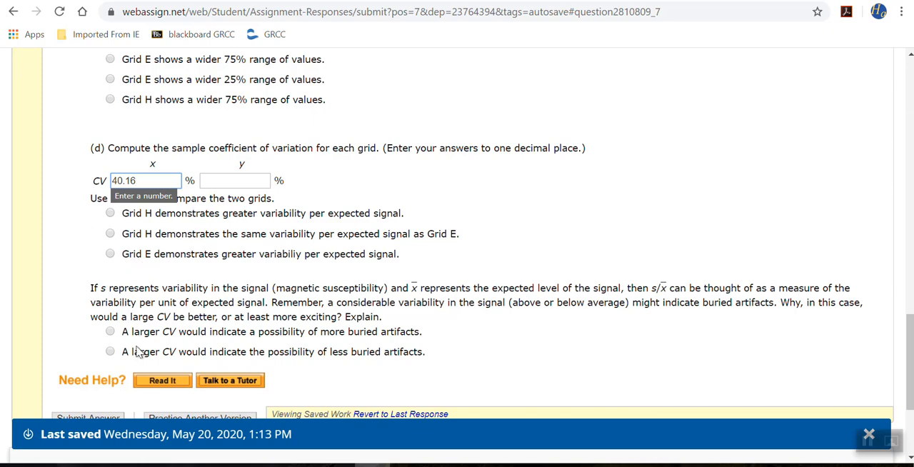
{"action": "left_click", "coordinate": [868, 440]}
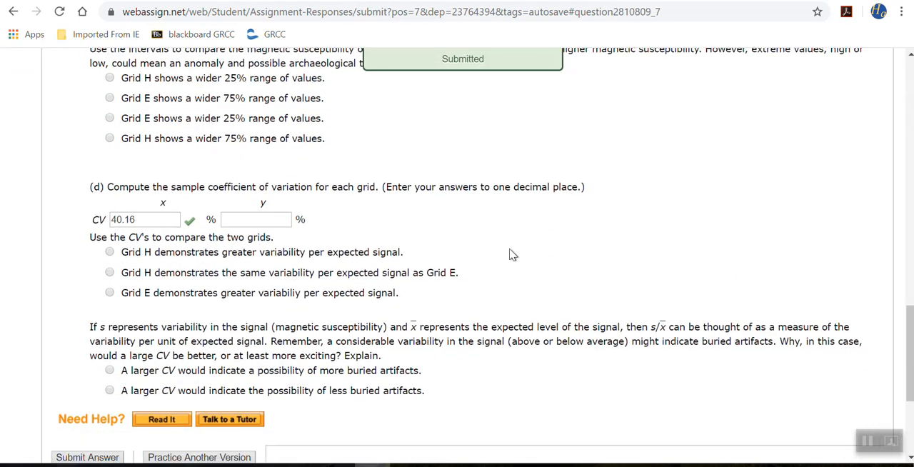
Step: Submit and review the green check marks on every x answer, now 8 of 19 points
{"action": "scroll", "scroll_direction": "up", "scroll_amount": 3}
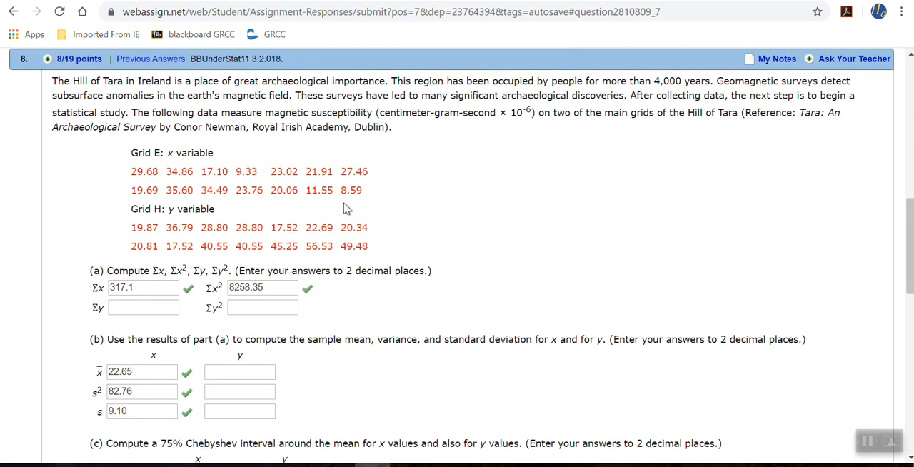
{"action": "mouse_move", "coordinate": [622, 221]}
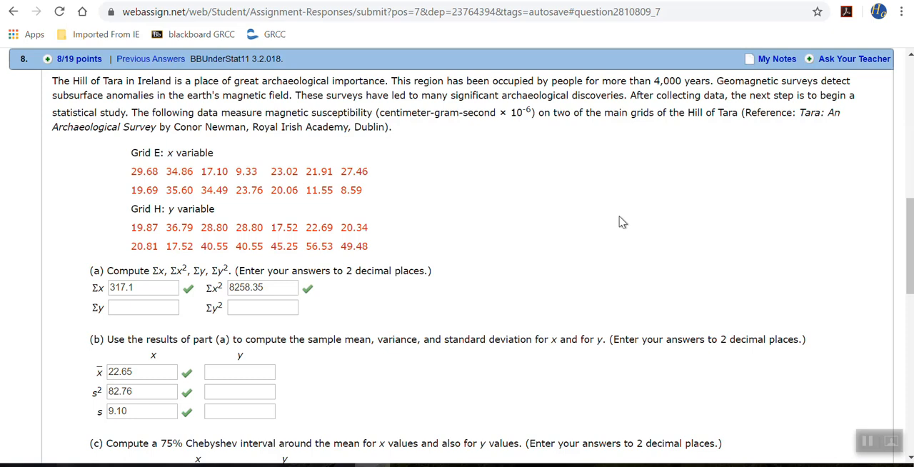
{"action": "mouse_move", "coordinate": [723, 262]}
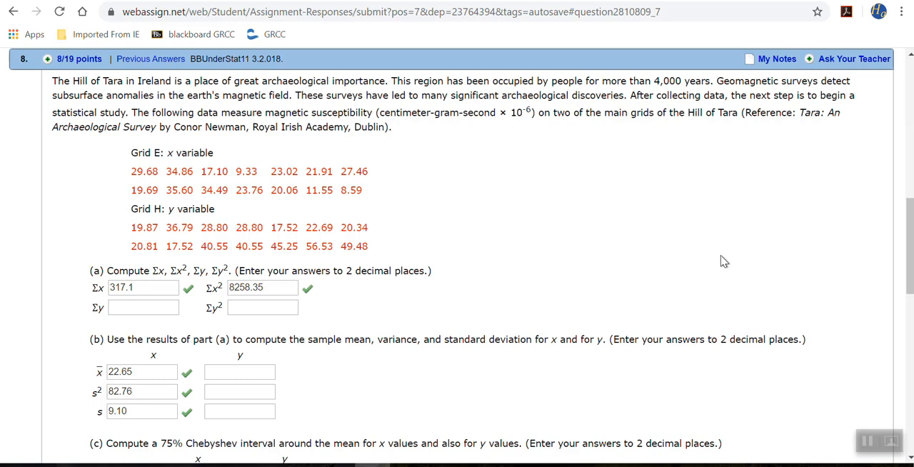